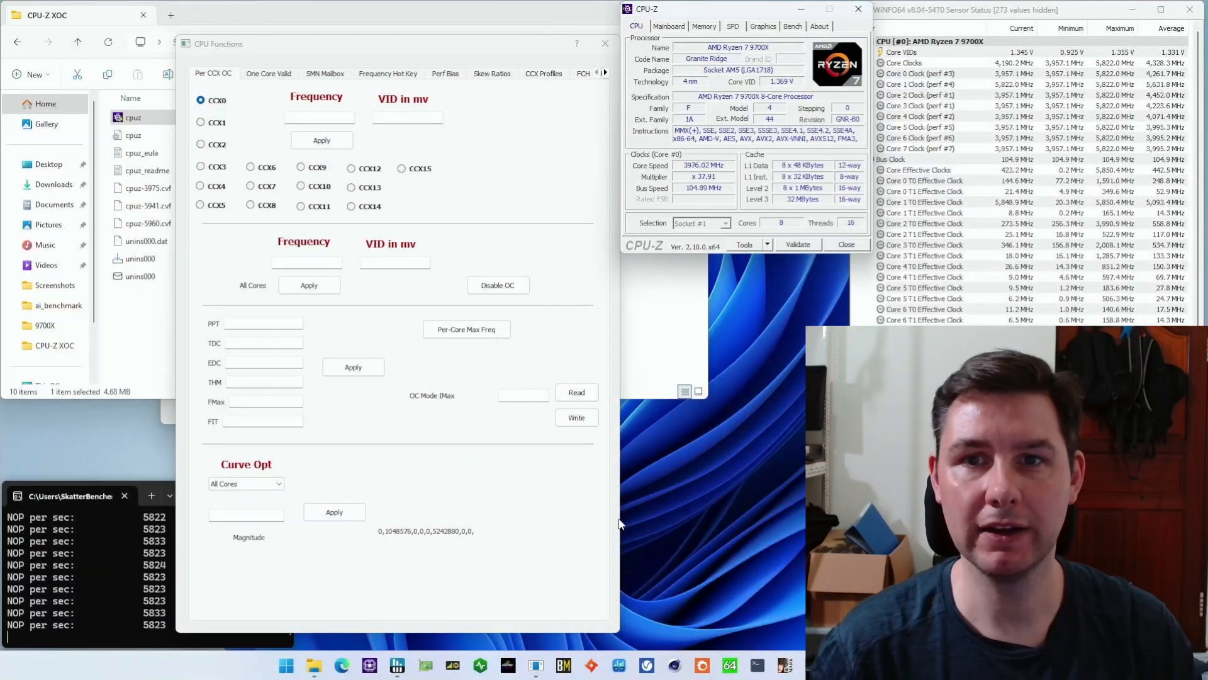
{"action": "mouse_move", "coordinate": [406, 596]}
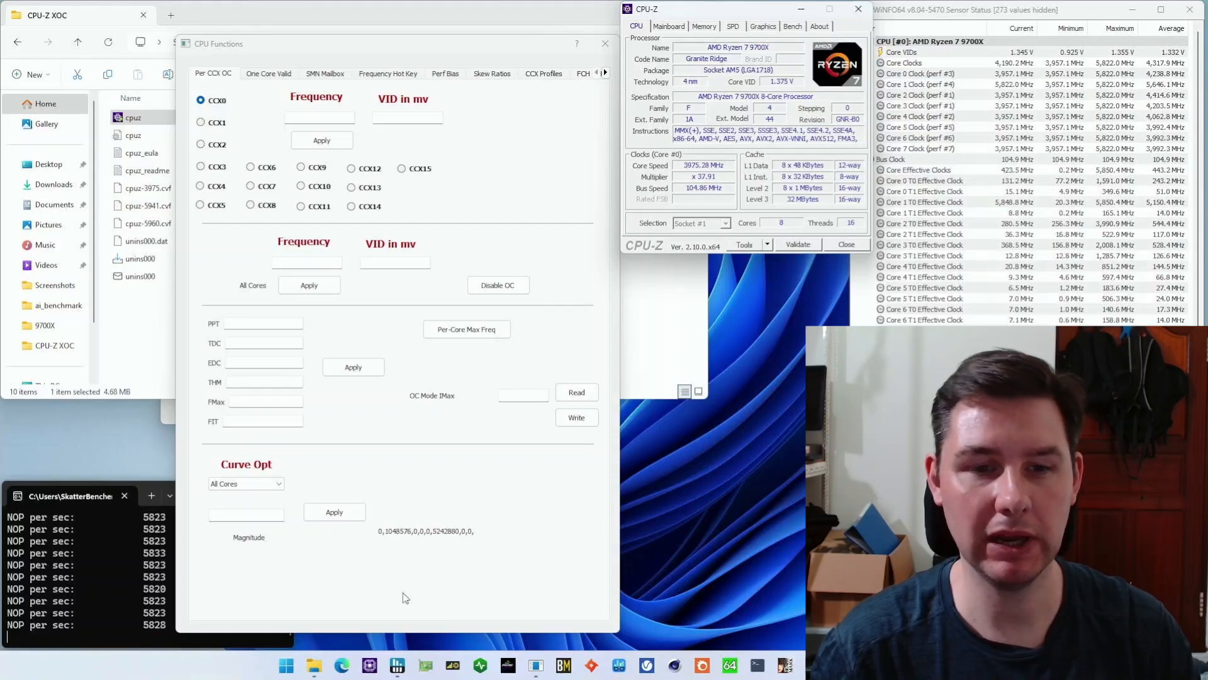
Launch Calculator and divide 5750 by 1.049 to size the FMax limit.
{"action": "left_click", "coordinate": [285, 664]}
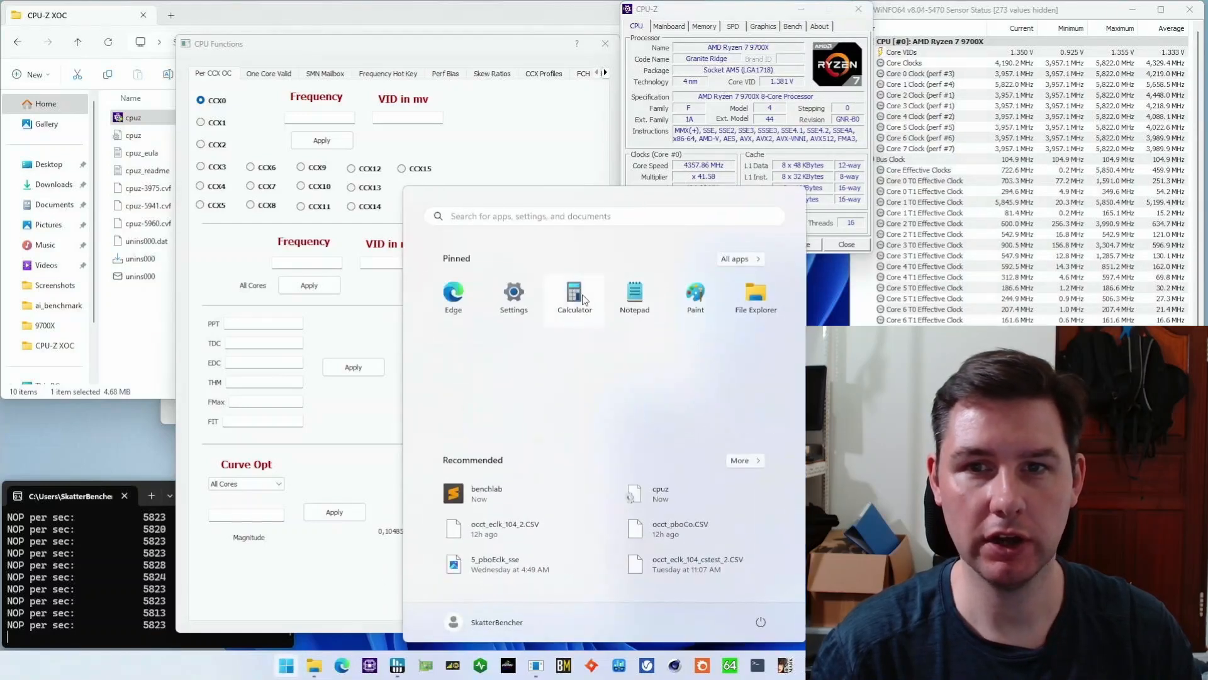
{"action": "left_click", "coordinate": [574, 294]}
{"action": "type", "text": "5,750"}
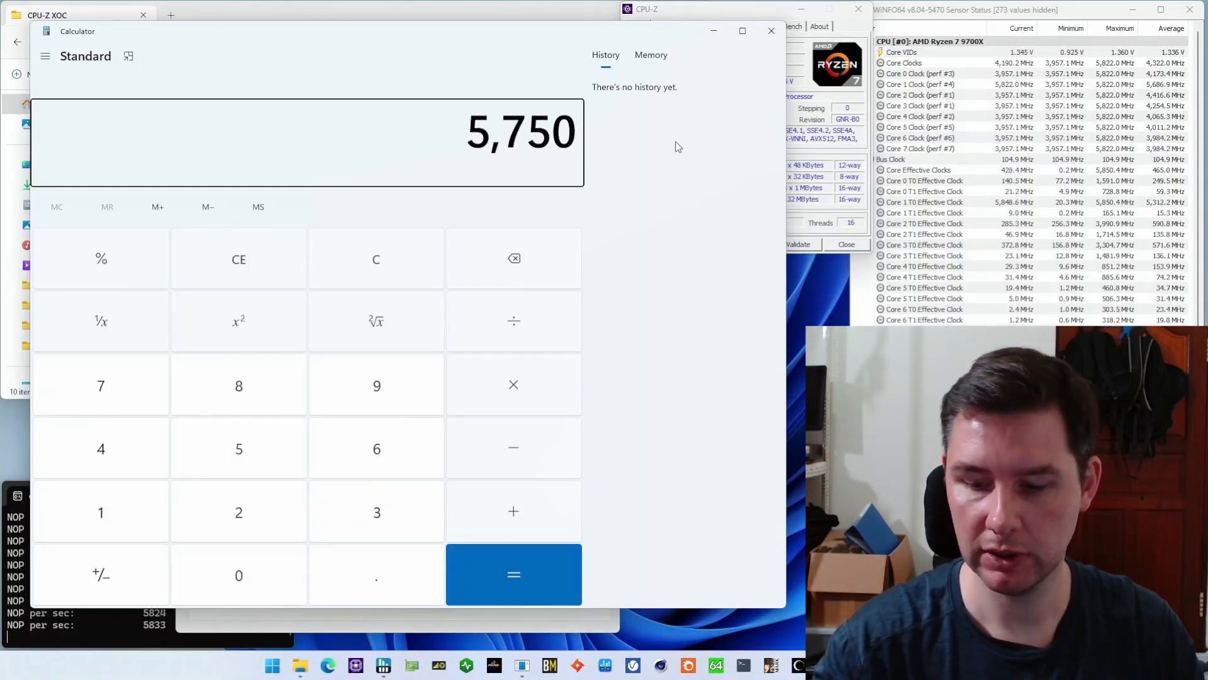
{"action": "left_click", "coordinate": [514, 385]}
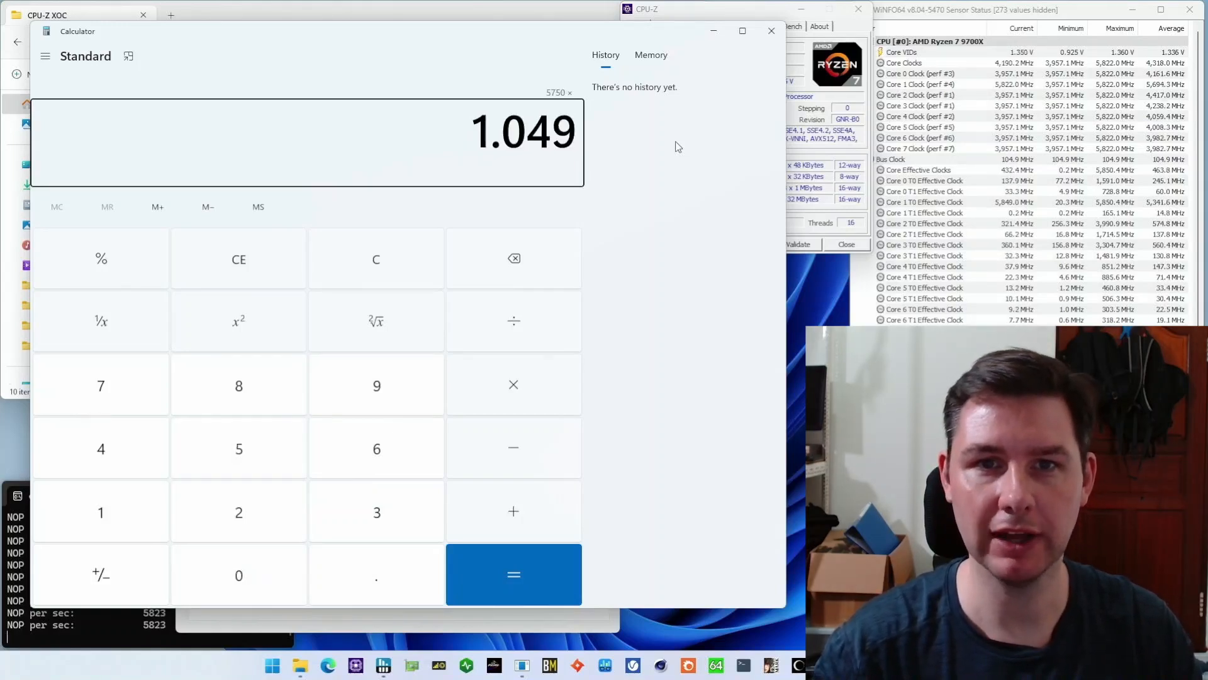
{"action": "left_click", "coordinate": [514, 574]}
{"action": "type", "text": "575"}
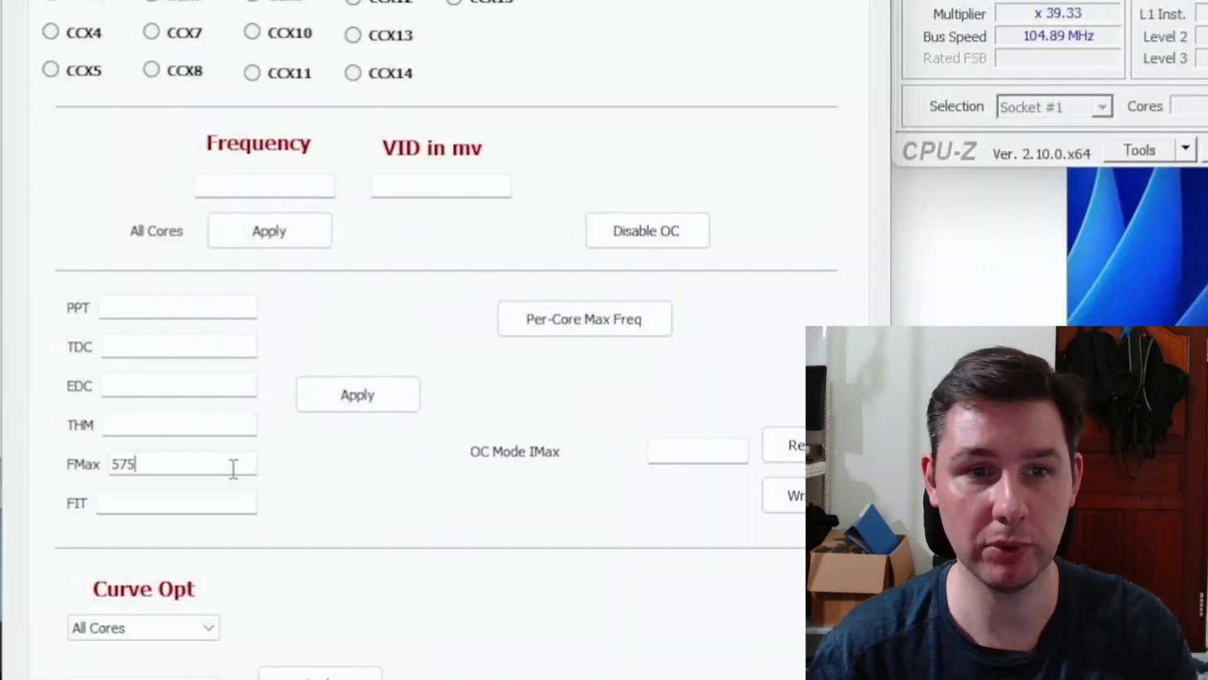
Apply the 5750 FMax limit, then all-core curve offsets of -8 and -10.
{"action": "left_click", "coordinate": [358, 394]}
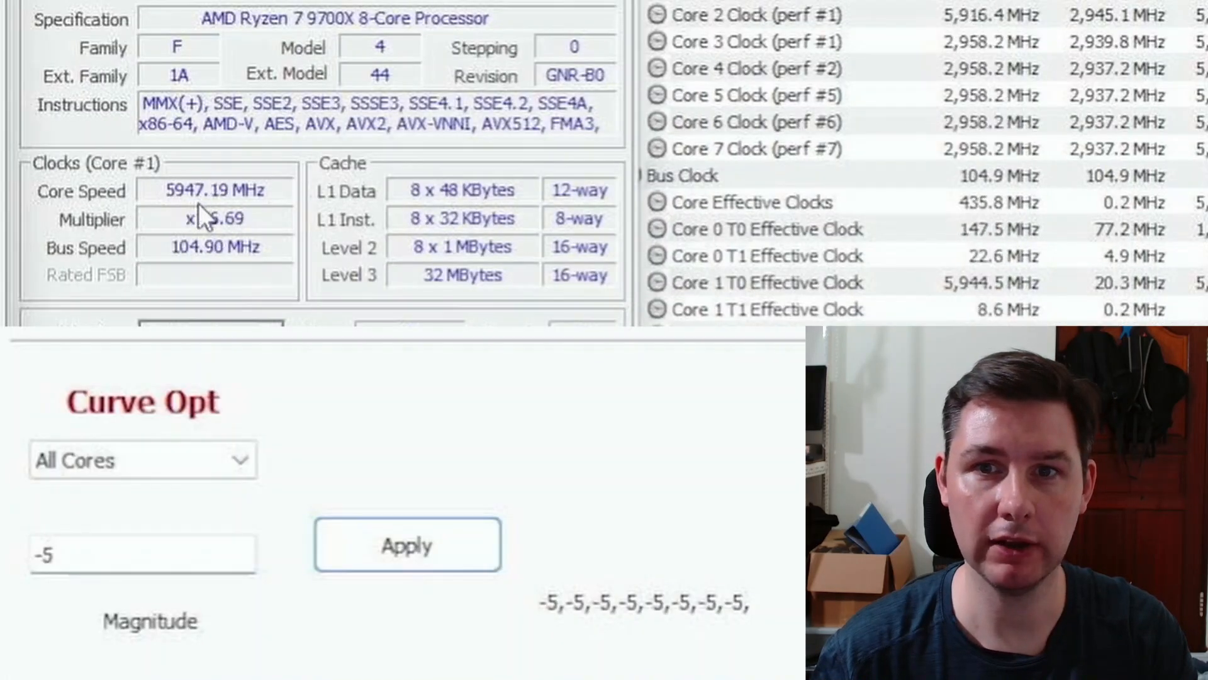
{"action": "type", "text": "-8"}
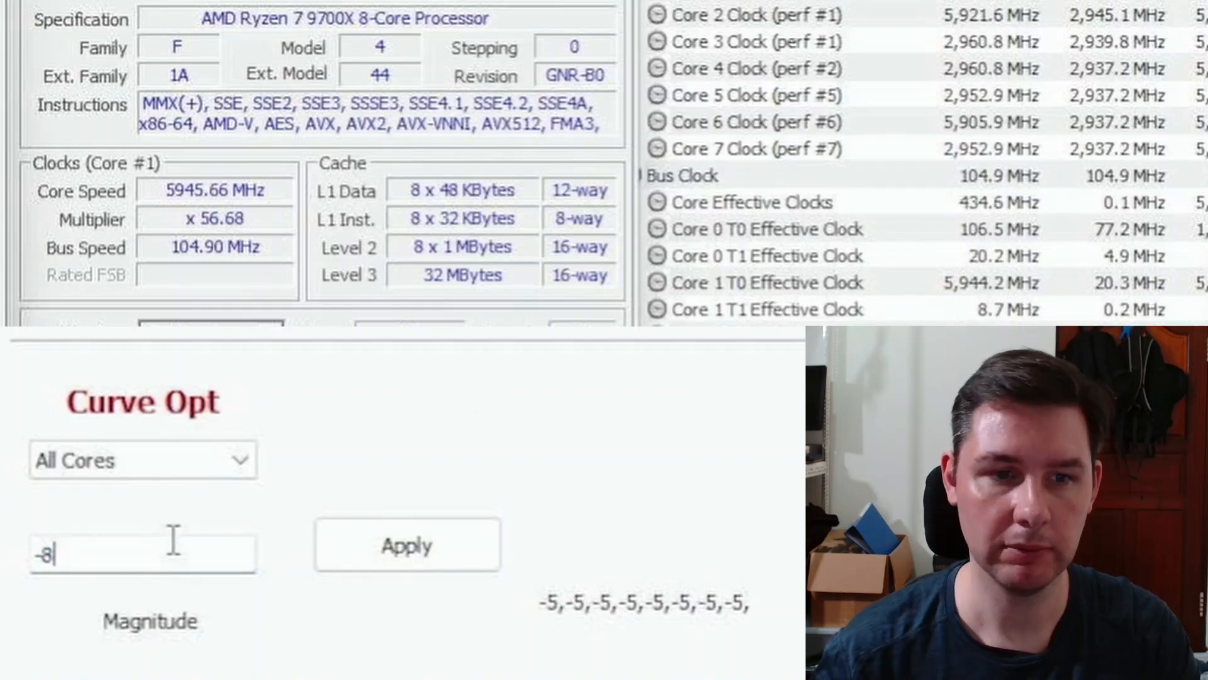
{"action": "left_click", "coordinate": [406, 545]}
{"action": "type", "text": "-10"}
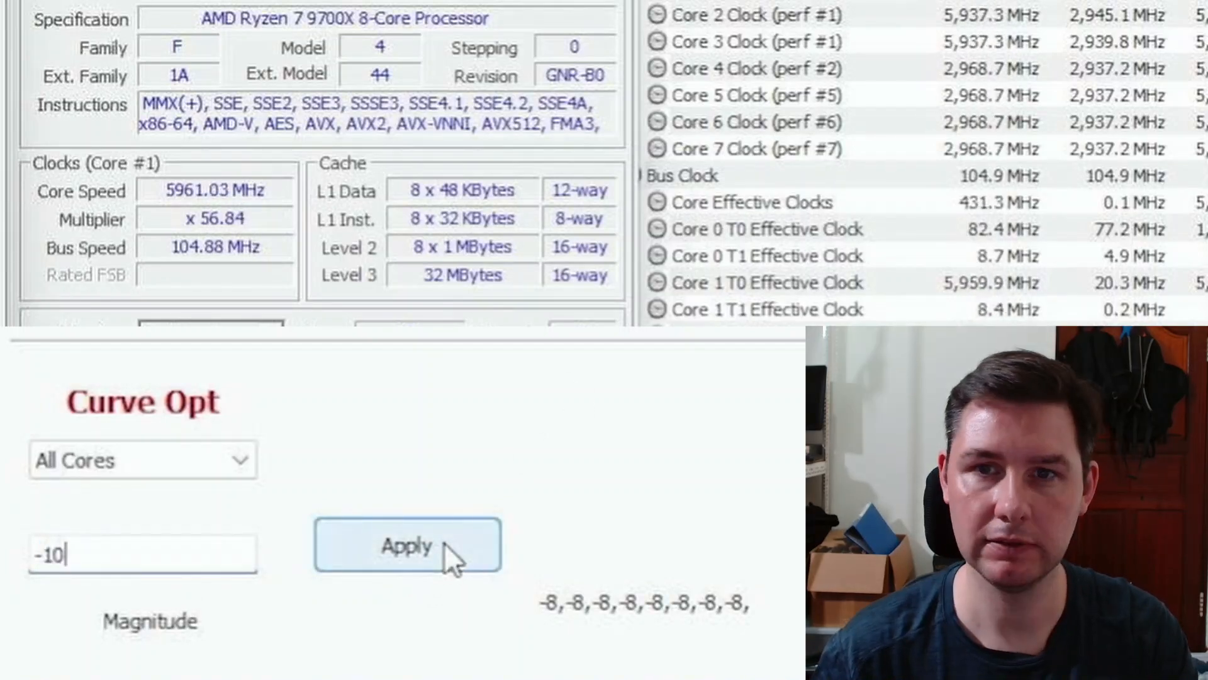
{"action": "left_click", "coordinate": [432, 563]}
{"action": "type", "text": "-12"}
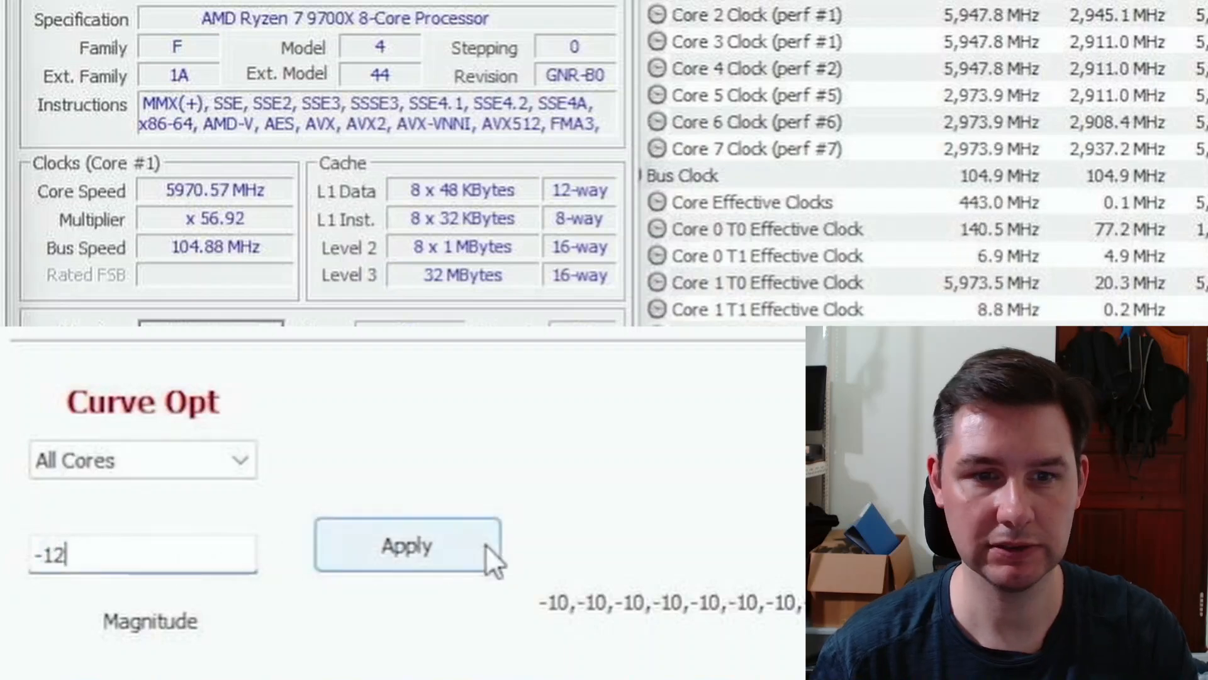
Deepen the all-core curve offset to -12, -13 and -14, passing 6000 MHz.
{"action": "left_click", "coordinate": [407, 545]}
{"action": "type", "text": "-13"}
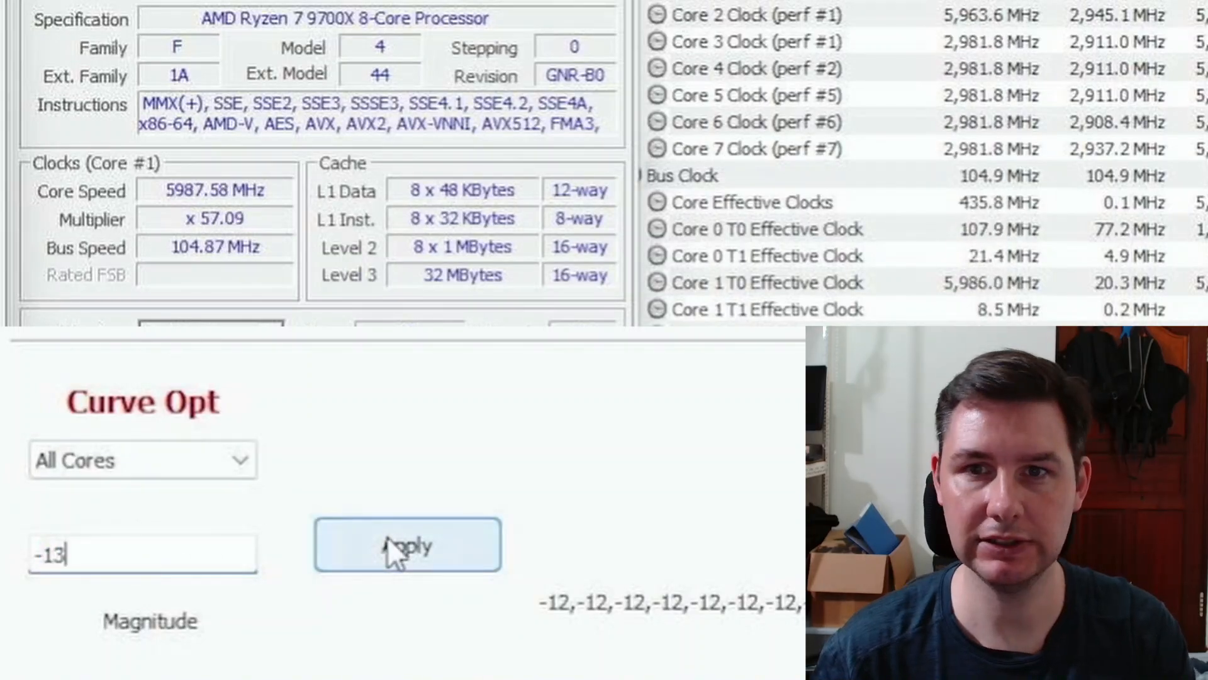
{"action": "left_click", "coordinate": [406, 545]}
{"action": "type", "text": "-14"}
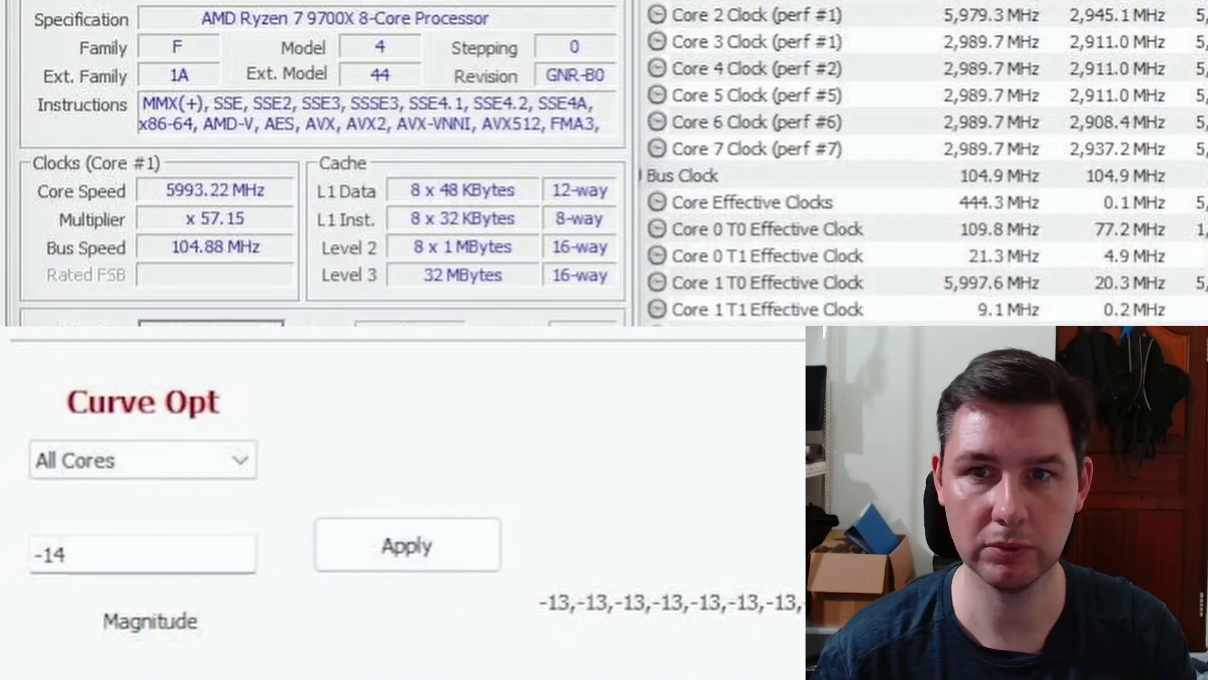
{"action": "left_click", "coordinate": [406, 544]}
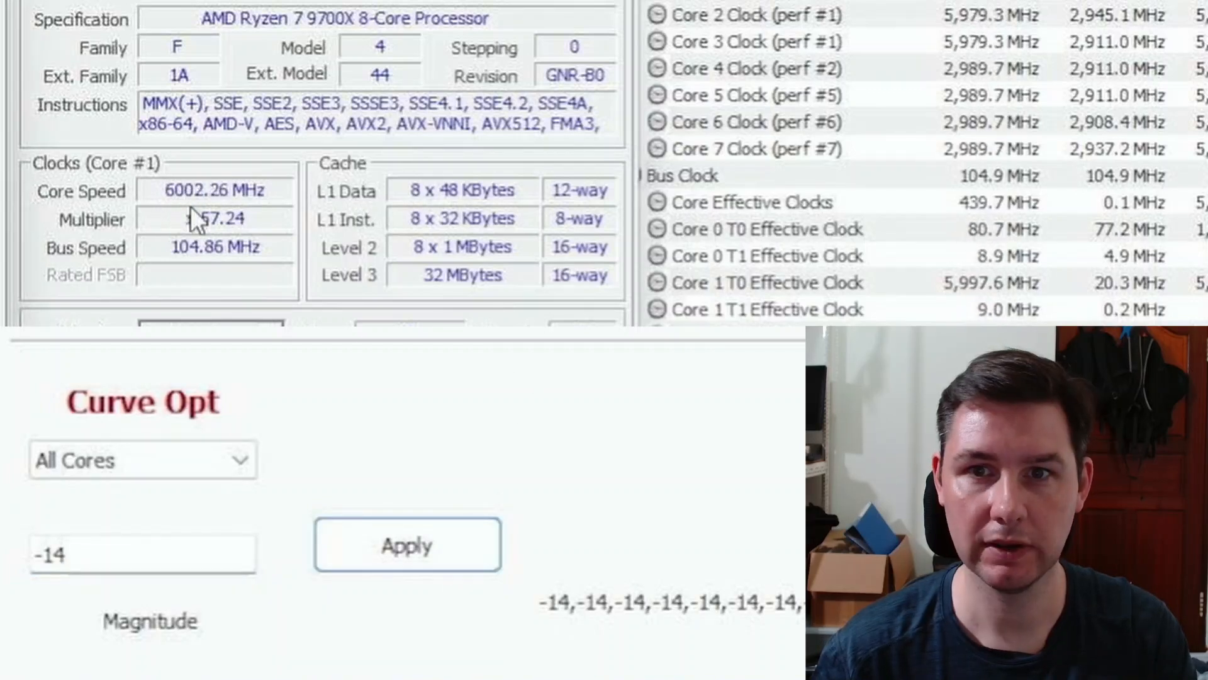
{"action": "left_click", "coordinate": [407, 545]}
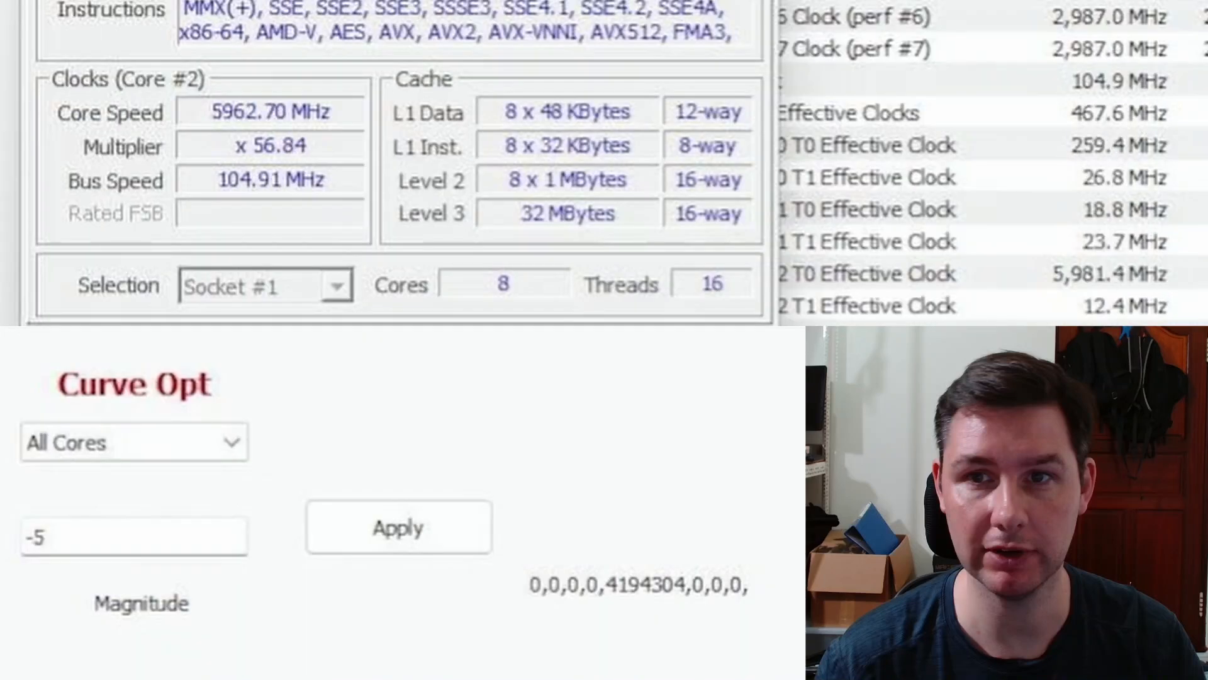
Apply all-core curve offsets of -5, -6 and -8, reaching about 6016 MHz.
{"action": "left_click", "coordinate": [398, 527]}
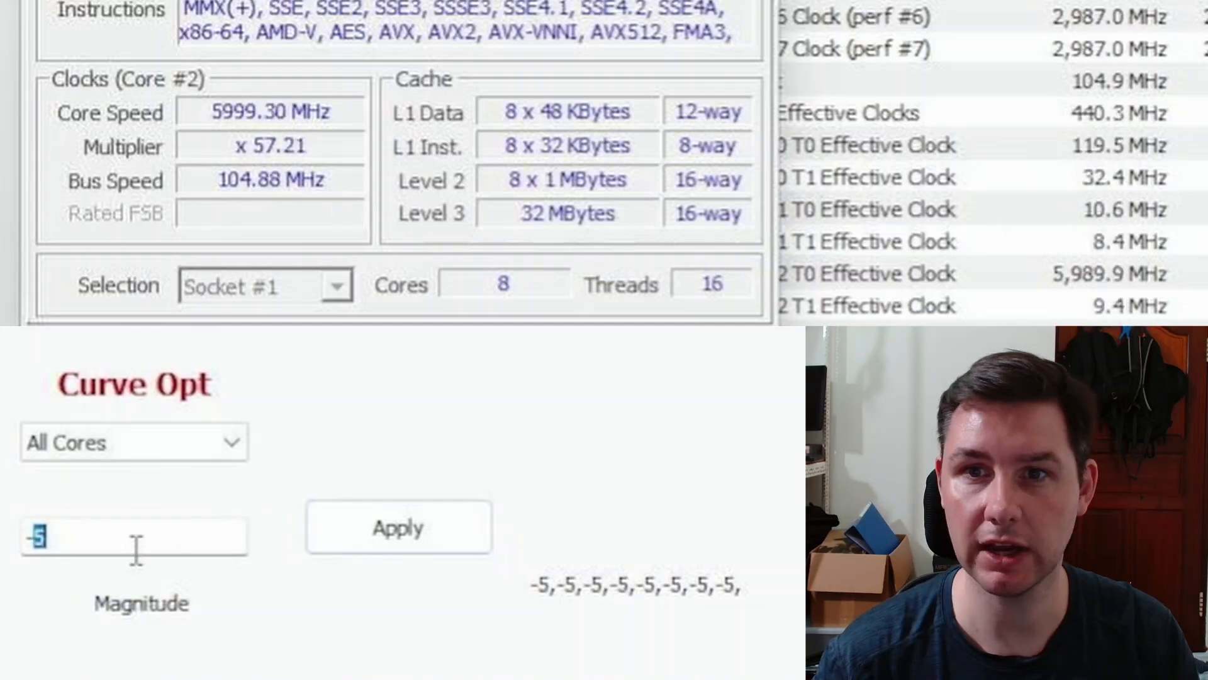
{"action": "type", "text": "-6"}
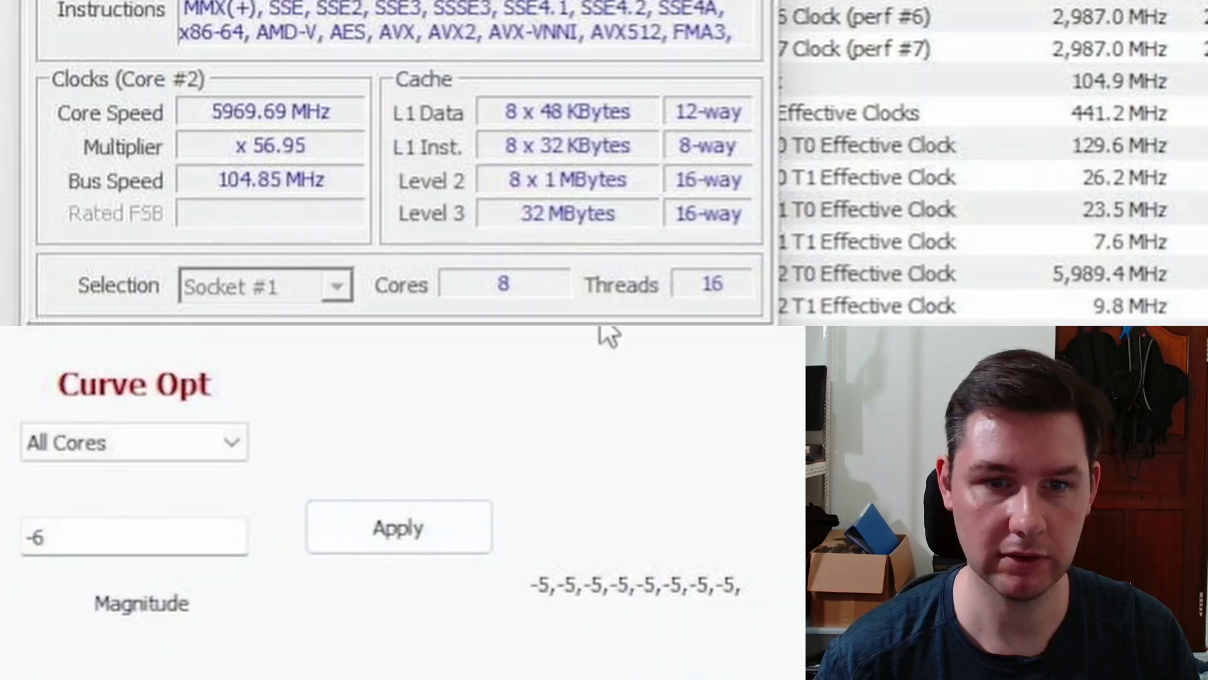
{"action": "left_click", "coordinate": [399, 526]}
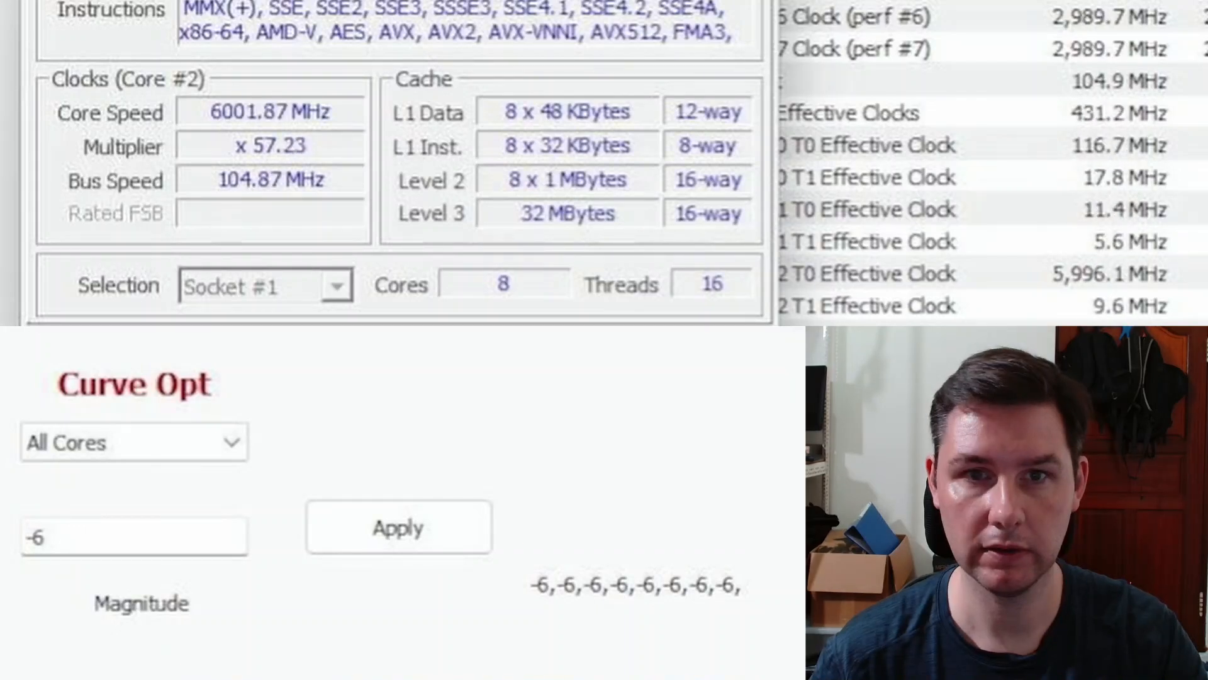
{"action": "left_click", "coordinate": [75, 553]}
{"action": "type", "text": "-8"}
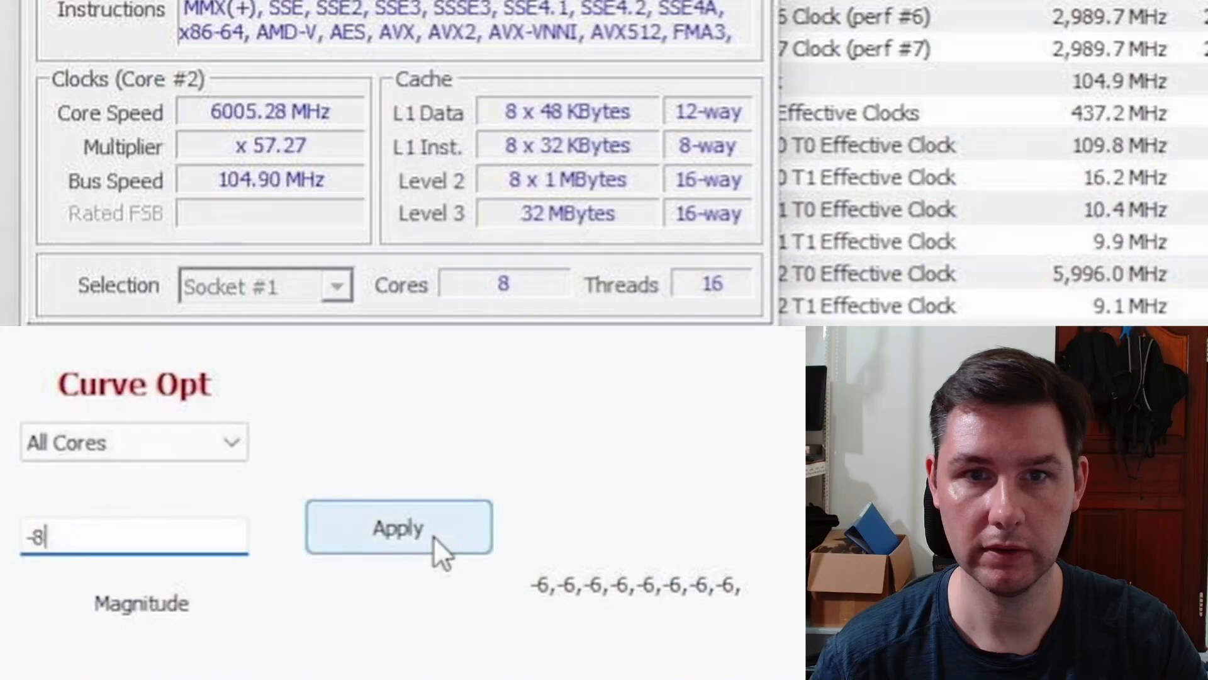
{"action": "left_click", "coordinate": [398, 533]}
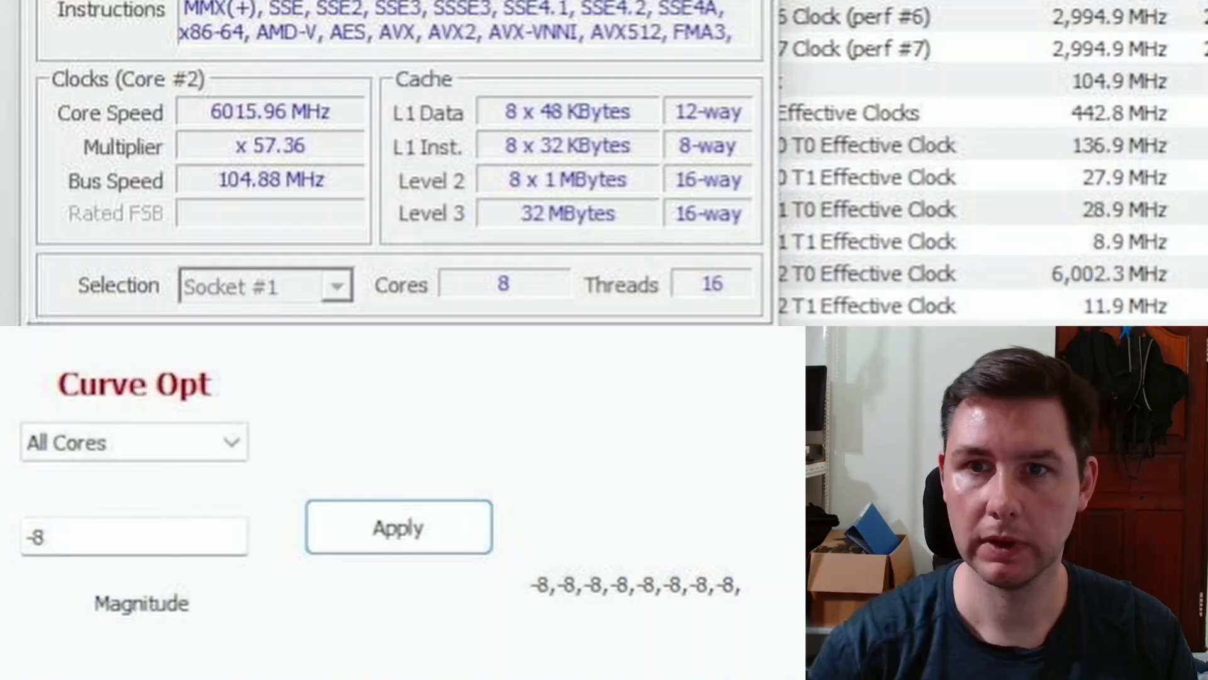
{"action": "mouse_move", "coordinate": [501, 439]}
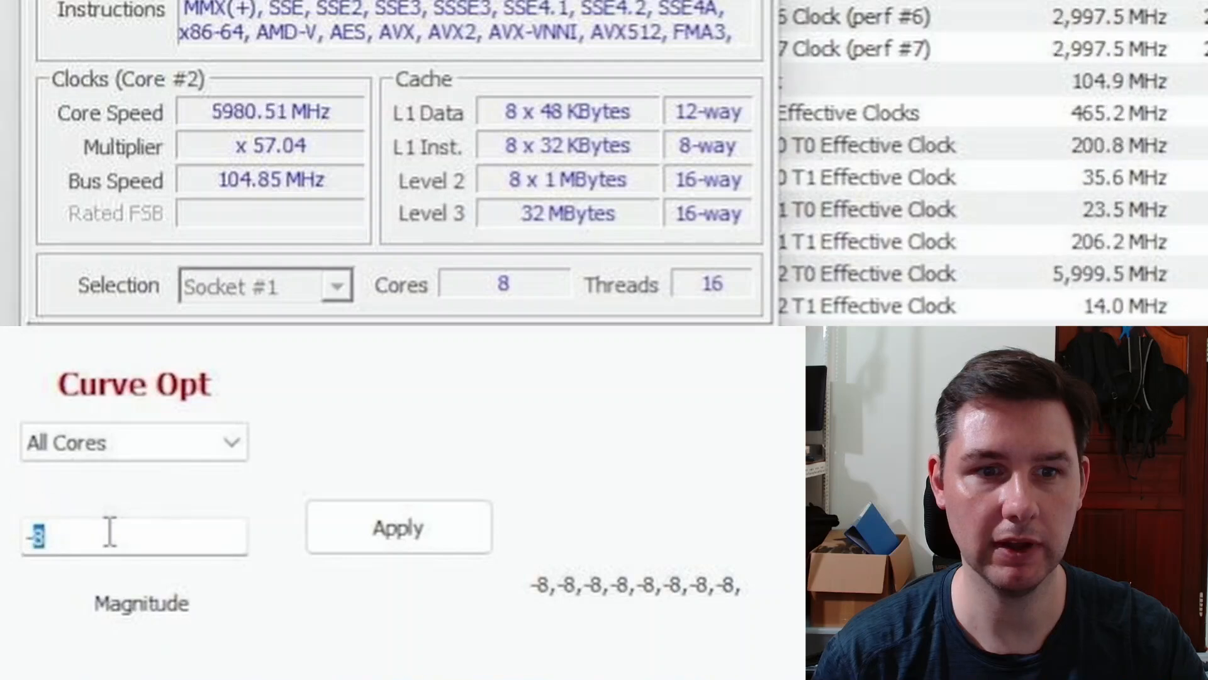
Apply all-core curve offsets of -10 and -12, reaching about 6035 MHz.
{"action": "type", "text": "-10"}
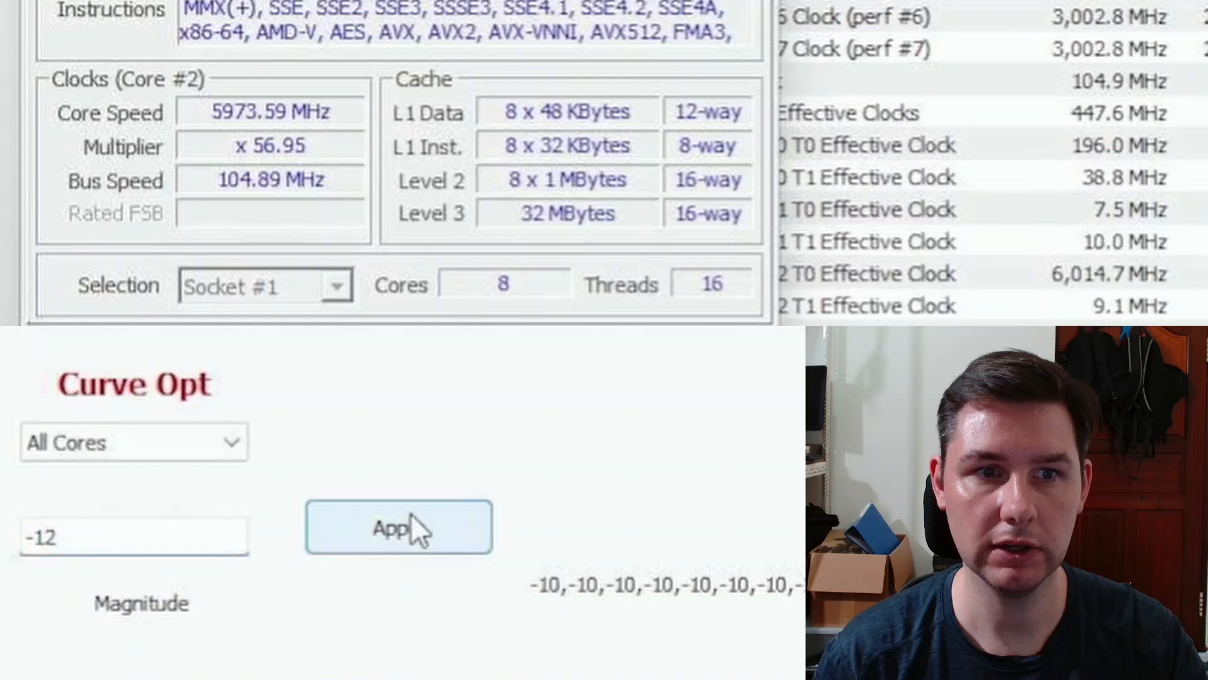
{"action": "left_click", "coordinate": [400, 528]}
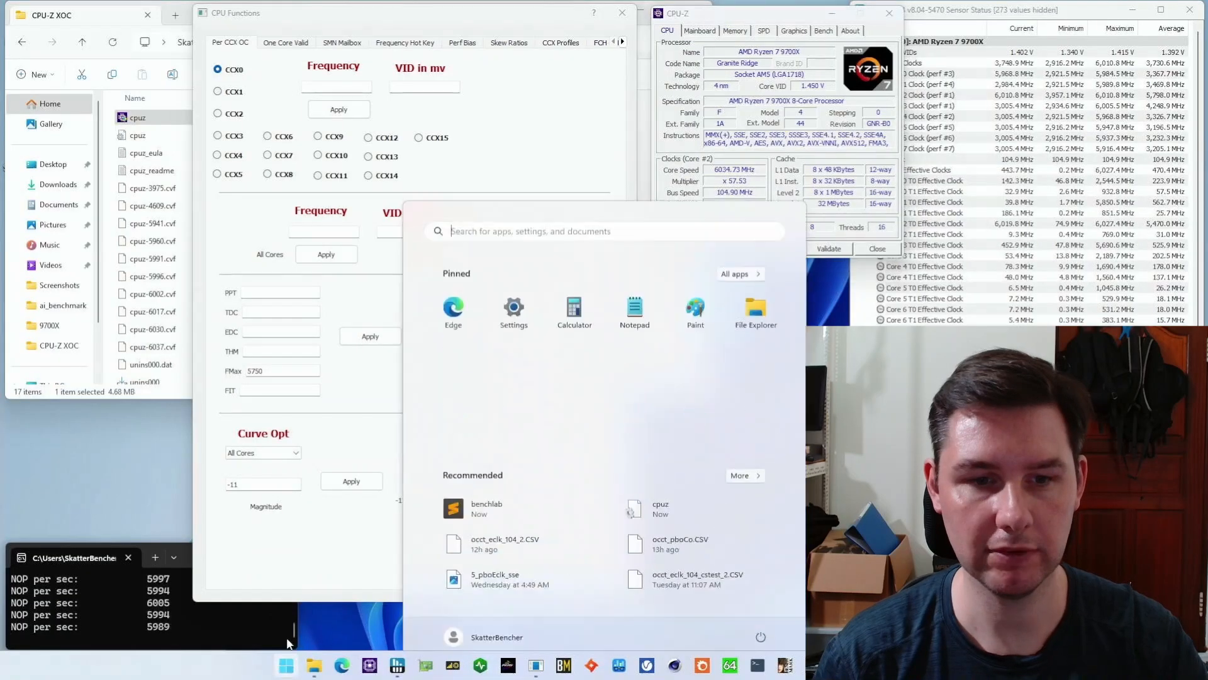
Launch Calculator again and start dividing 5750.
{"action": "left_click", "coordinate": [574, 304]}
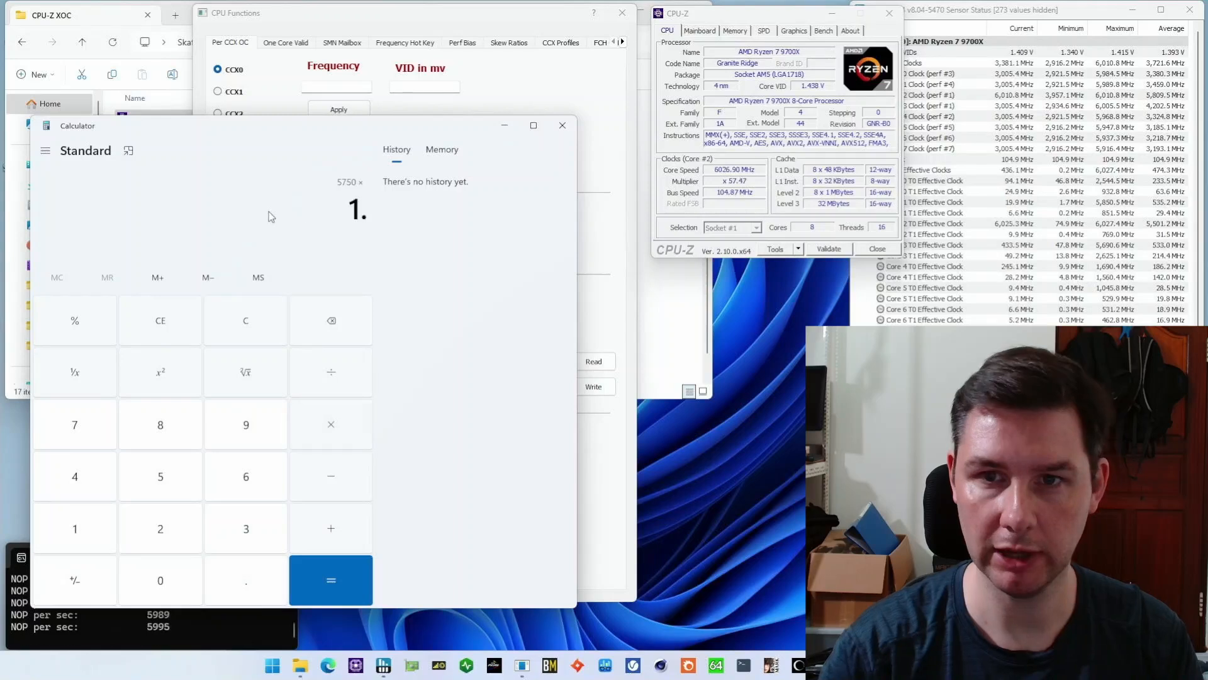
{"action": "left_click", "coordinate": [329, 579]}
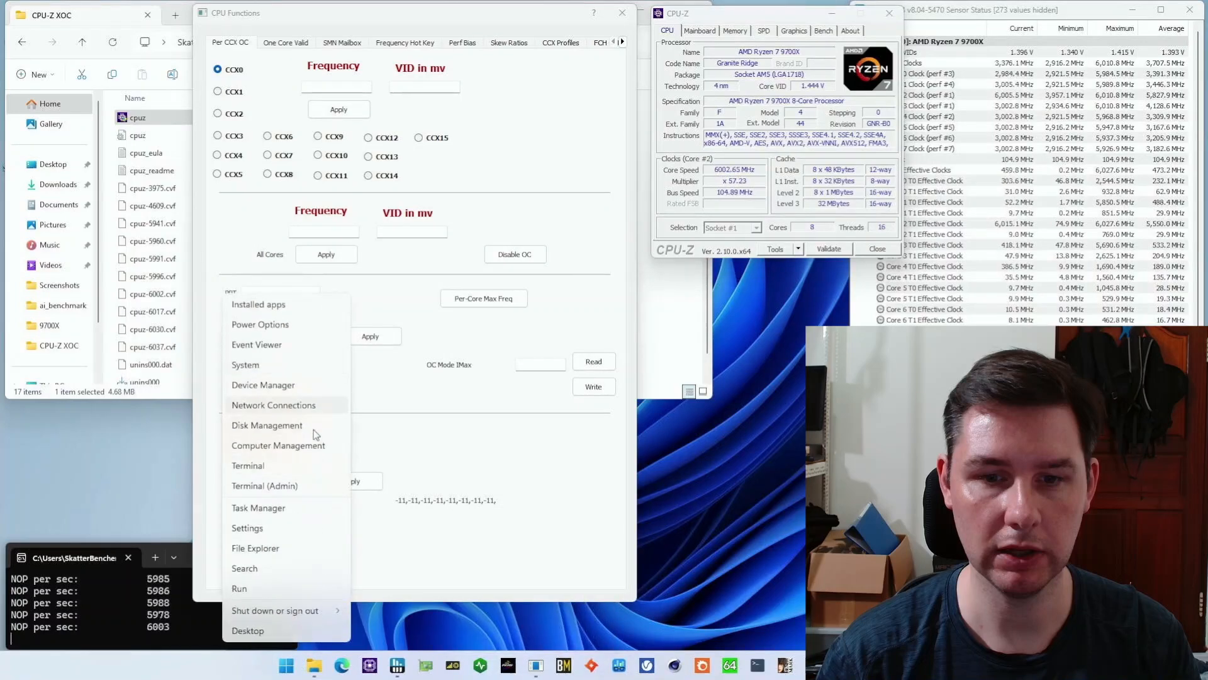
{"action": "left_click", "coordinate": [258, 507]}
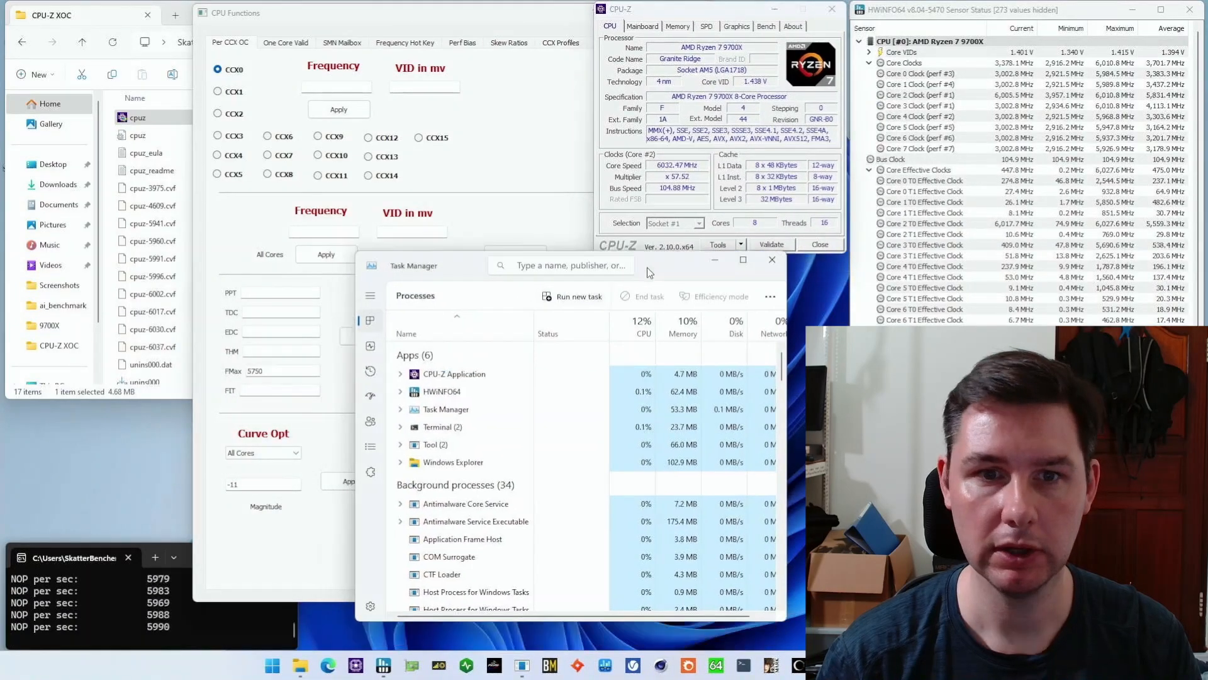
{"action": "left_click", "coordinate": [382, 311]}
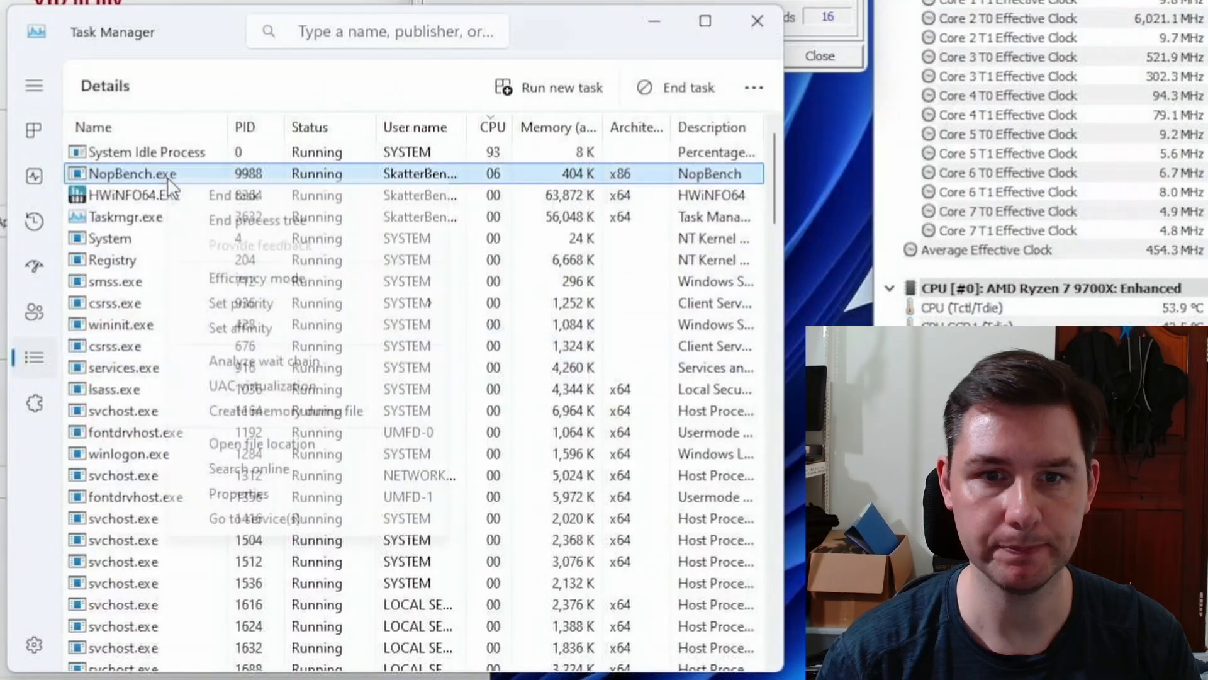
{"action": "left_click", "coordinate": [242, 327]}
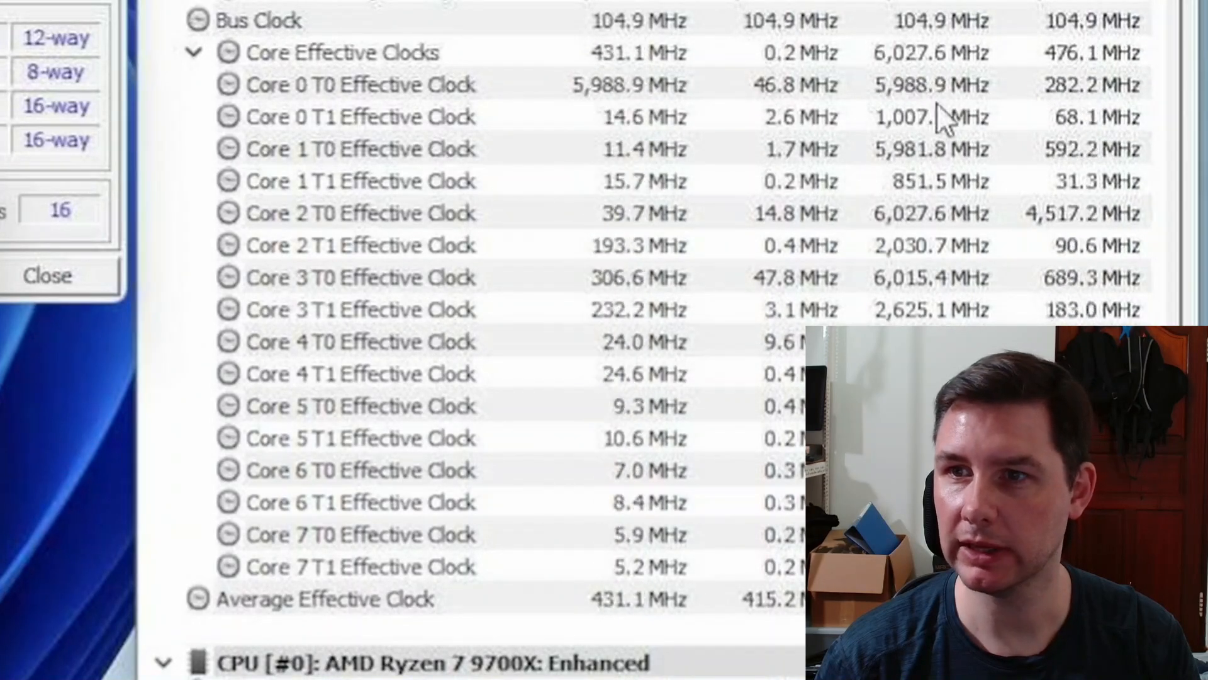
{"action": "mouse_move", "coordinate": [937, 310]}
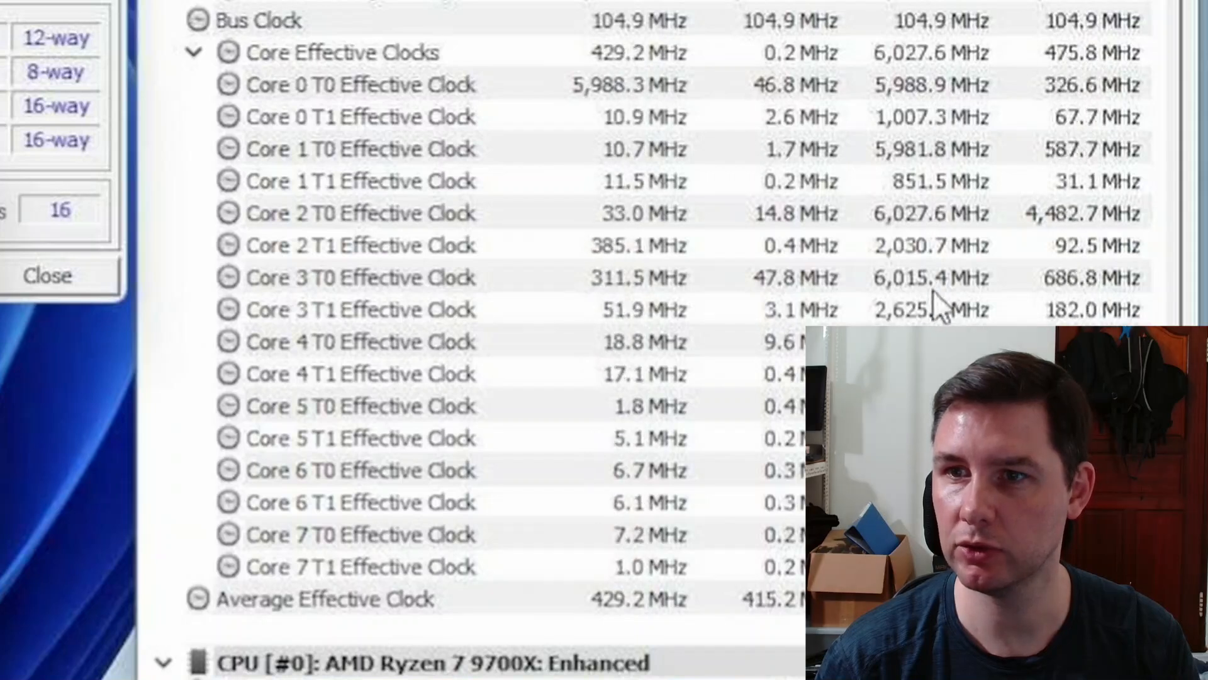
{"action": "left_click", "coordinate": [352, 213]}
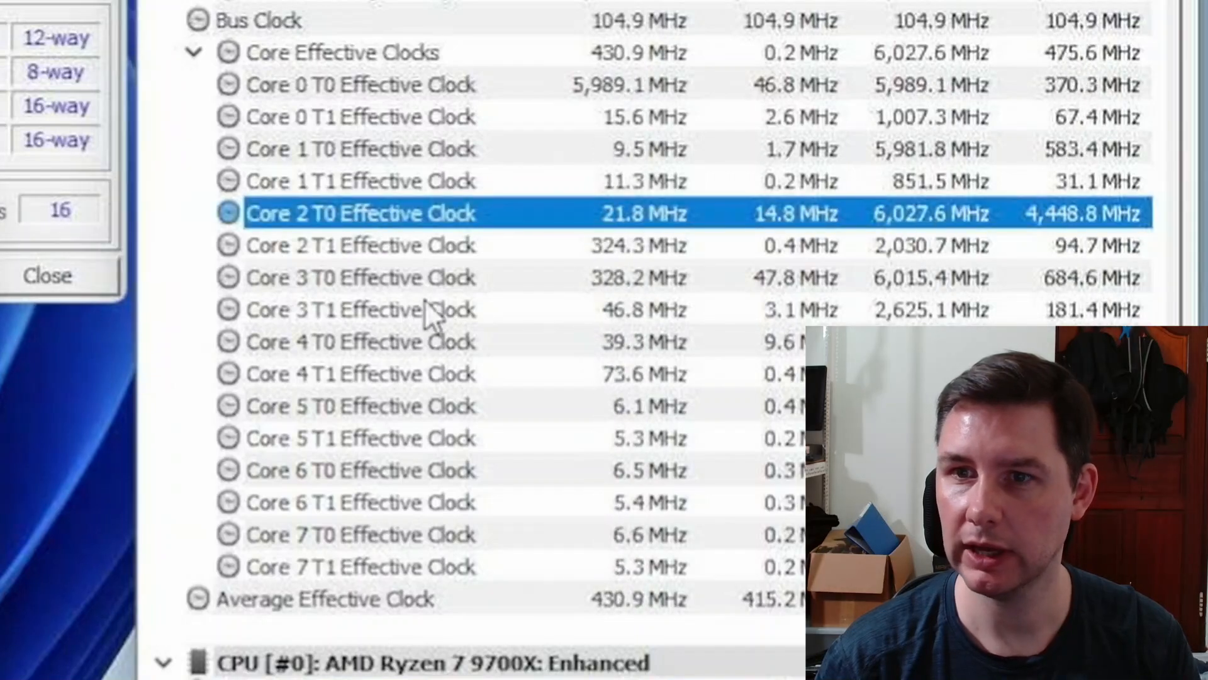
{"action": "left_click", "coordinate": [358, 277]}
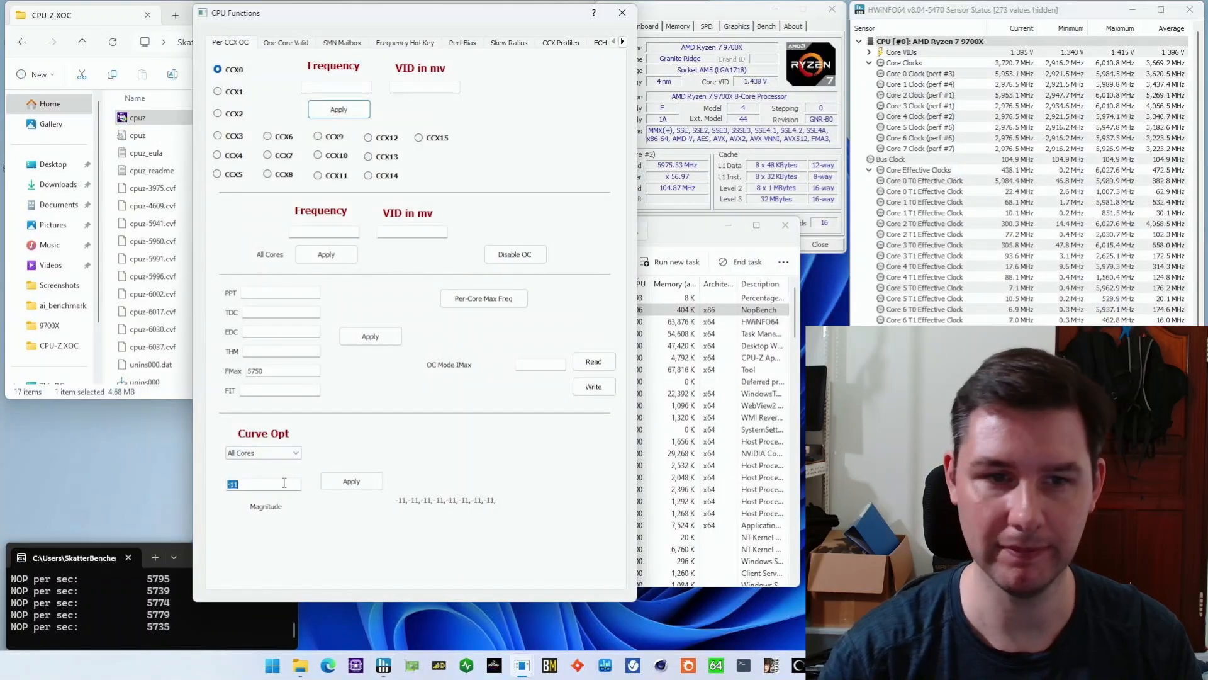
Apply a zero curve offset to all cores, then close CPU-Z XOC and HWiNFO.
{"action": "left_click", "coordinate": [351, 481]}
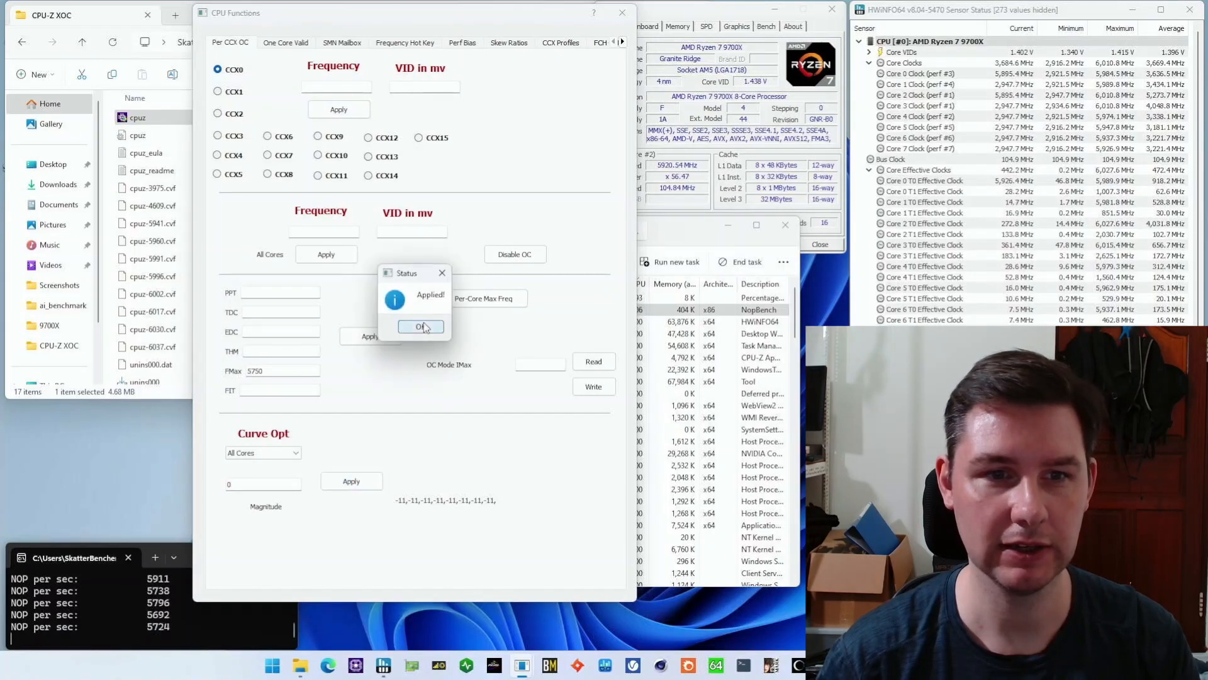
{"action": "left_click", "coordinate": [421, 327]}
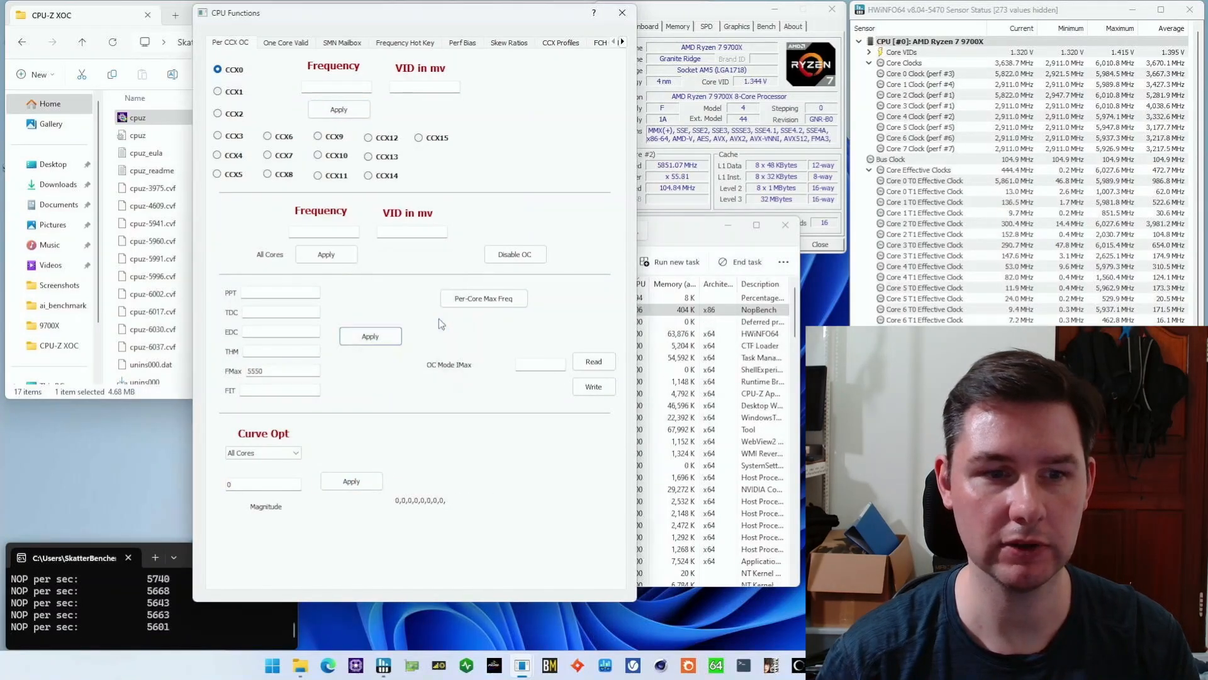
{"action": "left_click", "coordinate": [622, 12]}
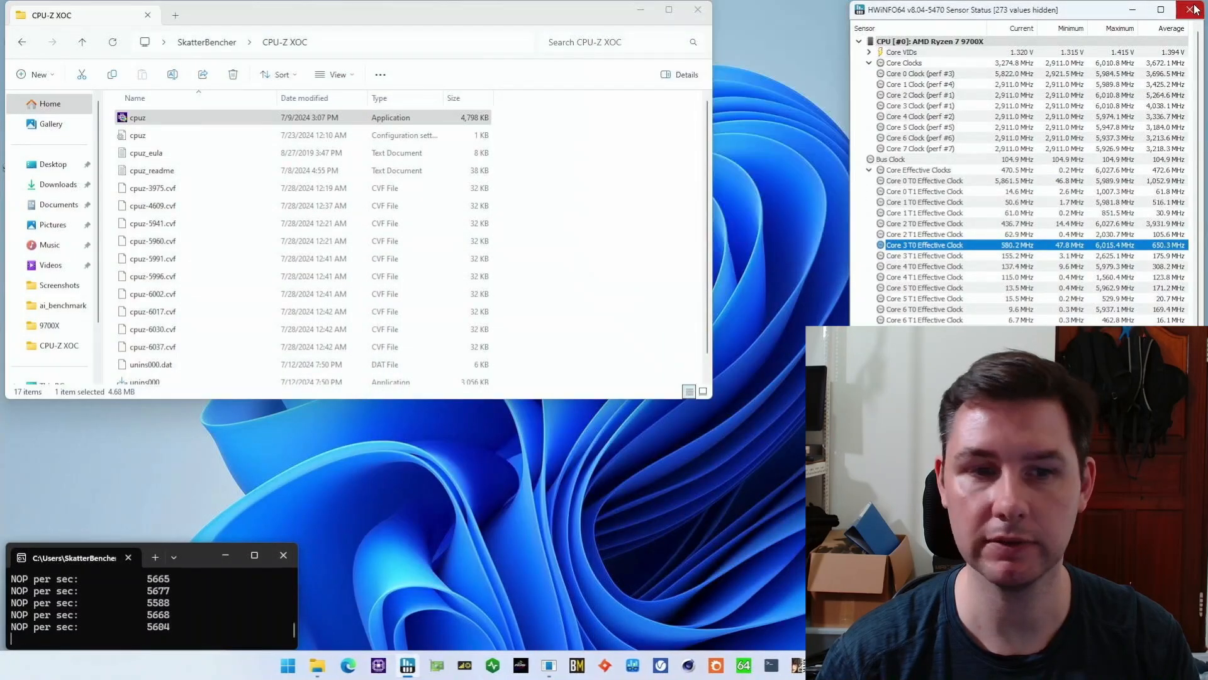
{"action": "left_click", "coordinate": [1190, 11]}
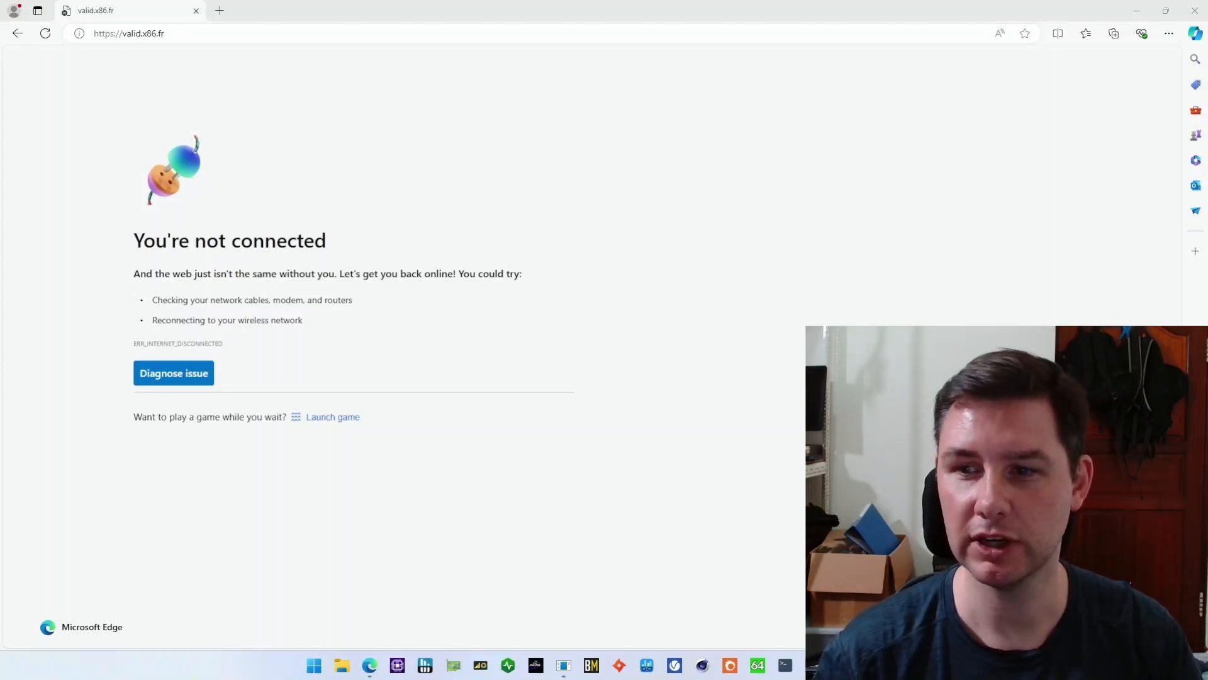
{"action": "mouse_move", "coordinate": [689, 436]}
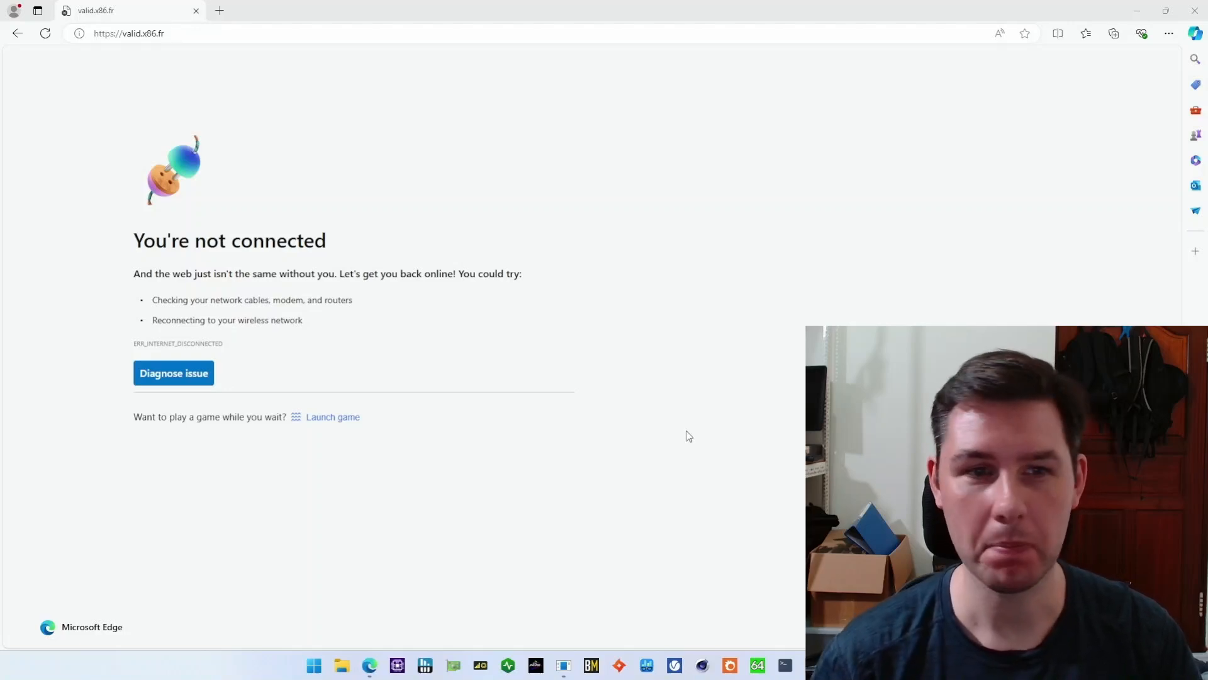
Reload valid.x86.fr so the CPU-Z Validator login page appears.
{"action": "left_click", "coordinate": [132, 34]}
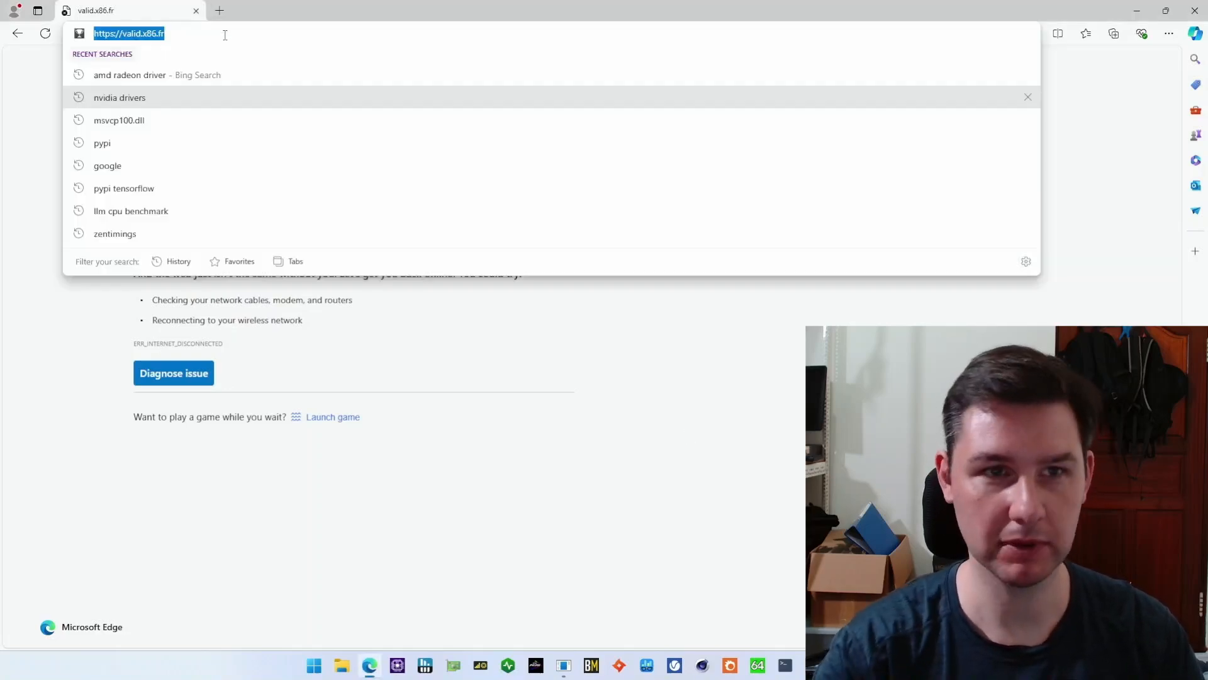
{"action": "key", "text": "Enter"}
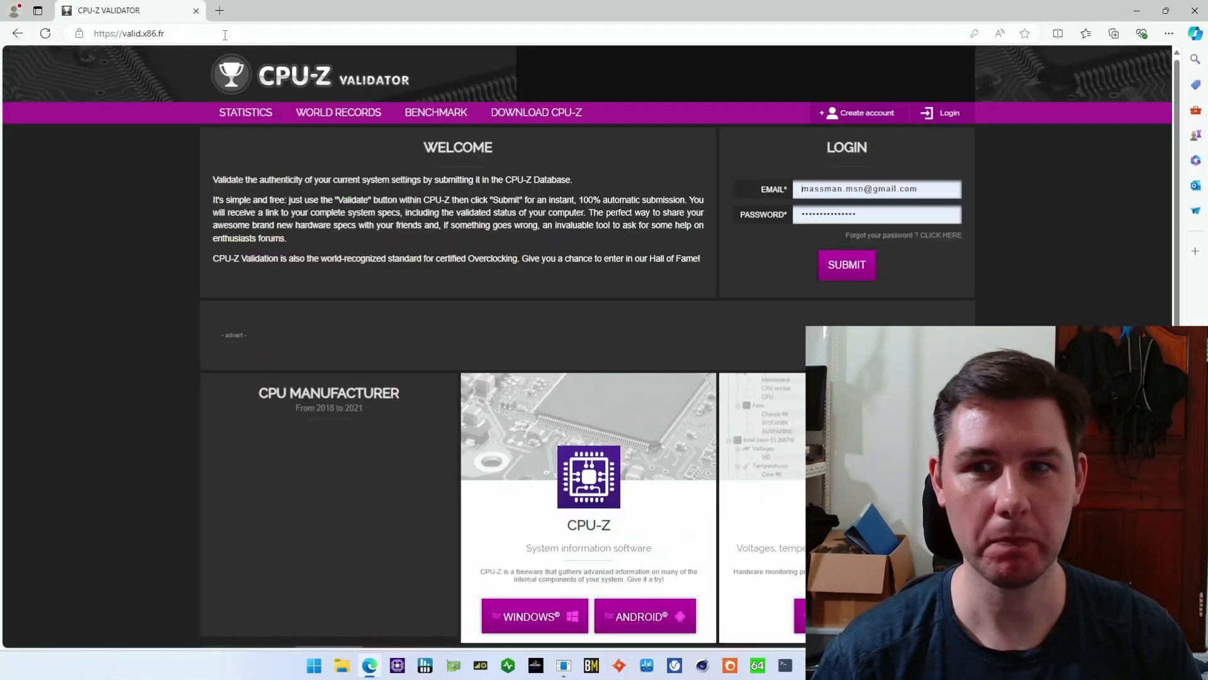
Log in and submit cpuz-6037.cvf through the Manual Validation Form.
{"action": "left_click", "coordinate": [845, 264]}
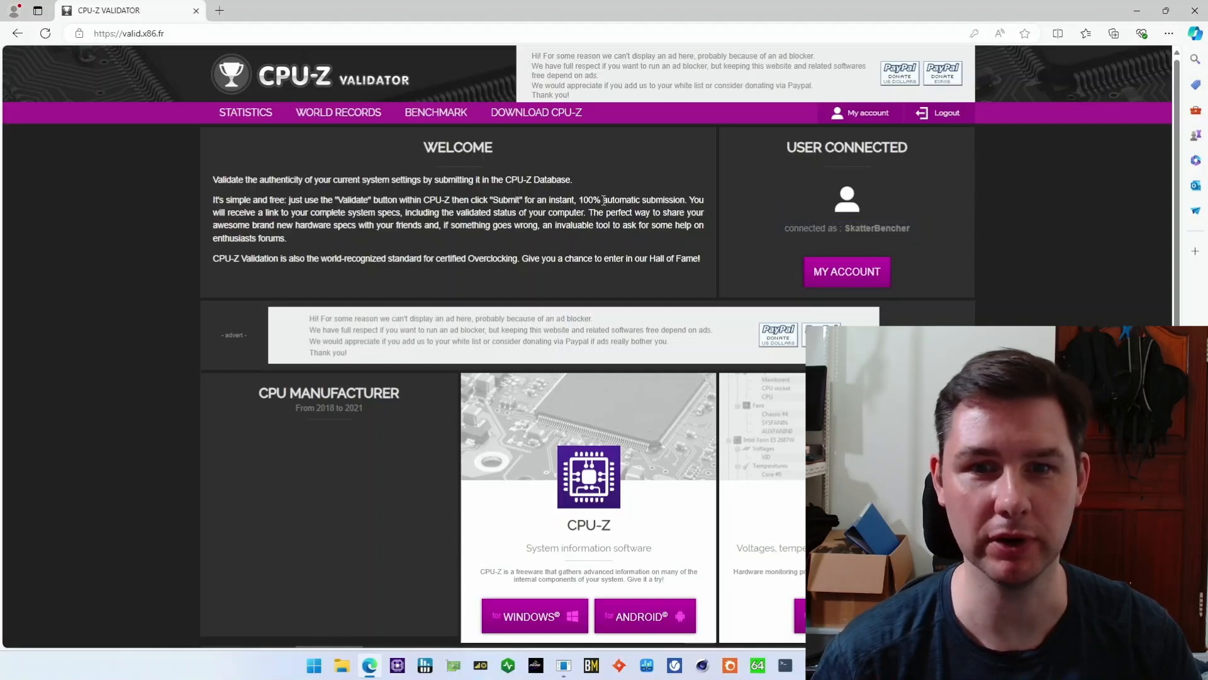
{"action": "scroll", "scroll_direction": "down", "scroll_amount": 3}
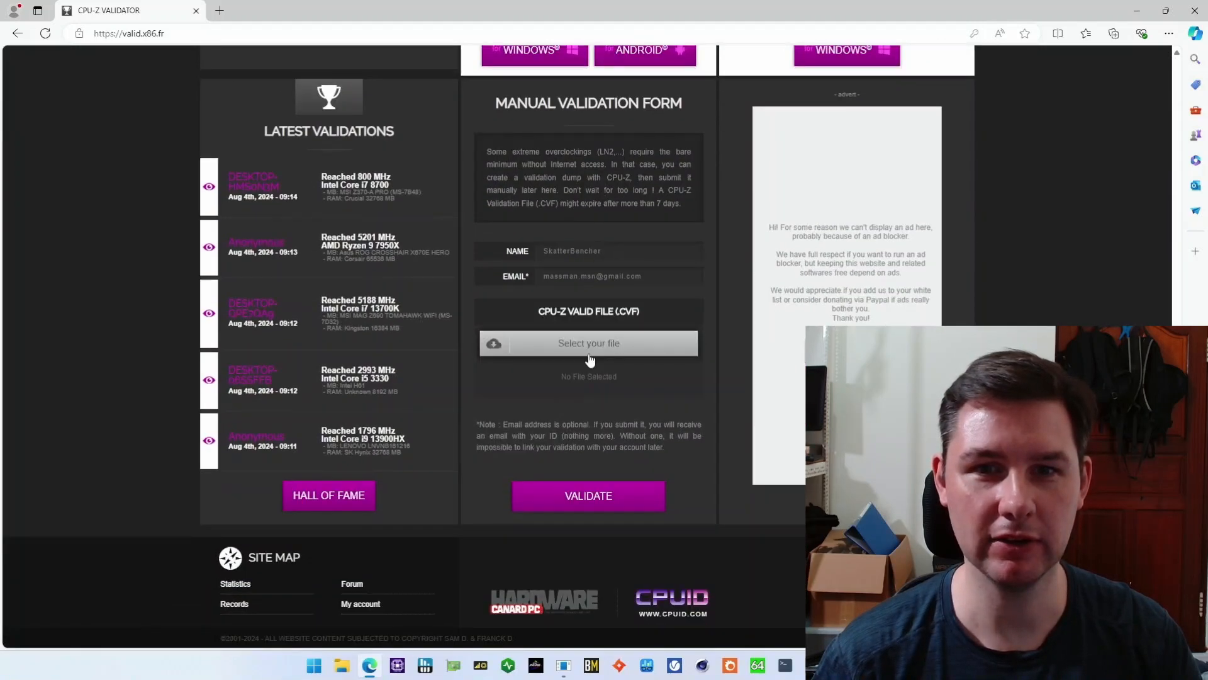
{"action": "left_click", "coordinate": [589, 343]}
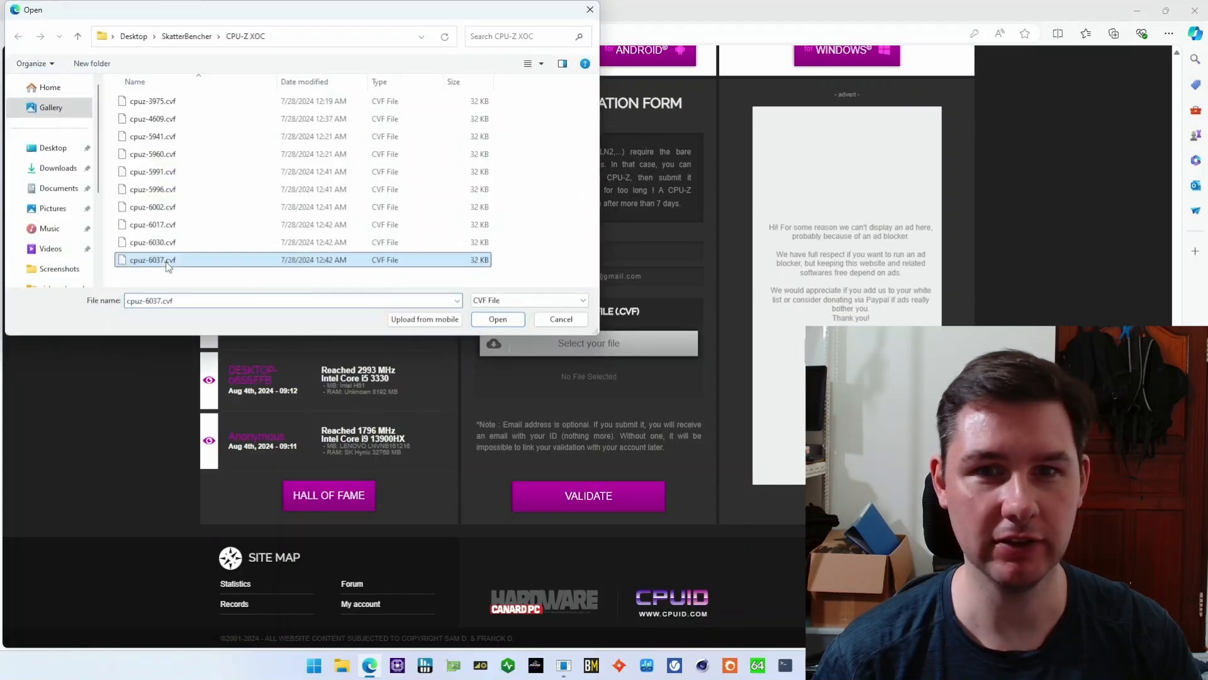
{"action": "left_click", "coordinate": [498, 320]}
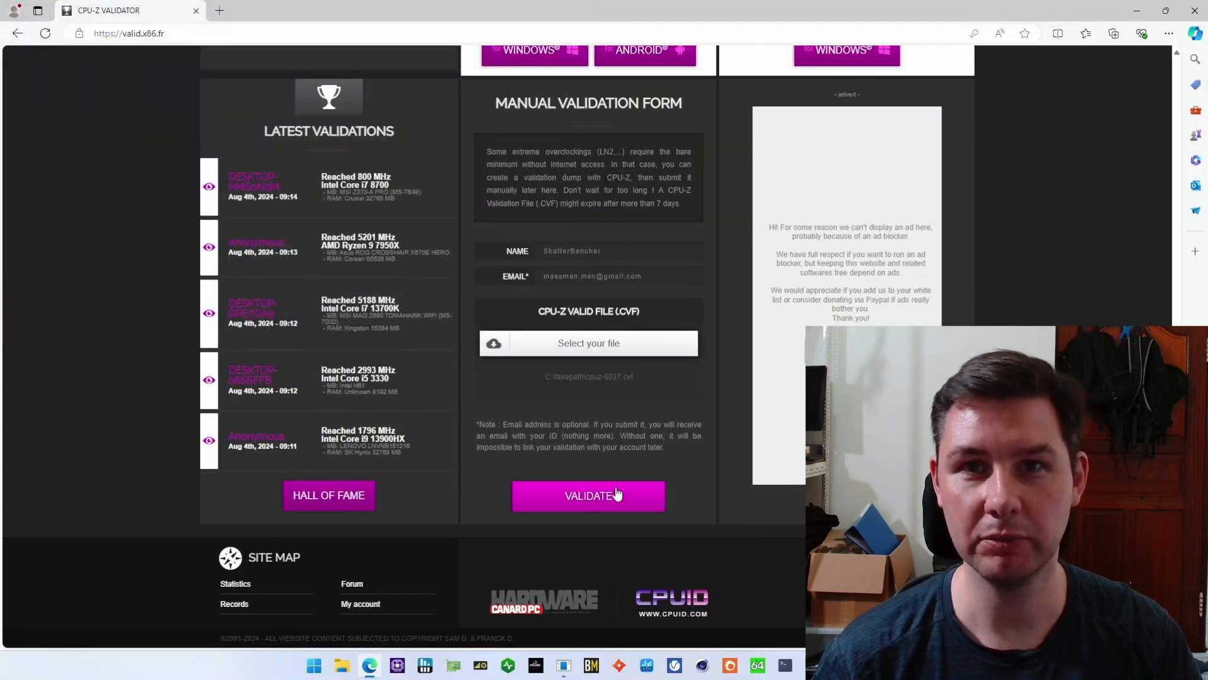
{"action": "left_click", "coordinate": [589, 496]}
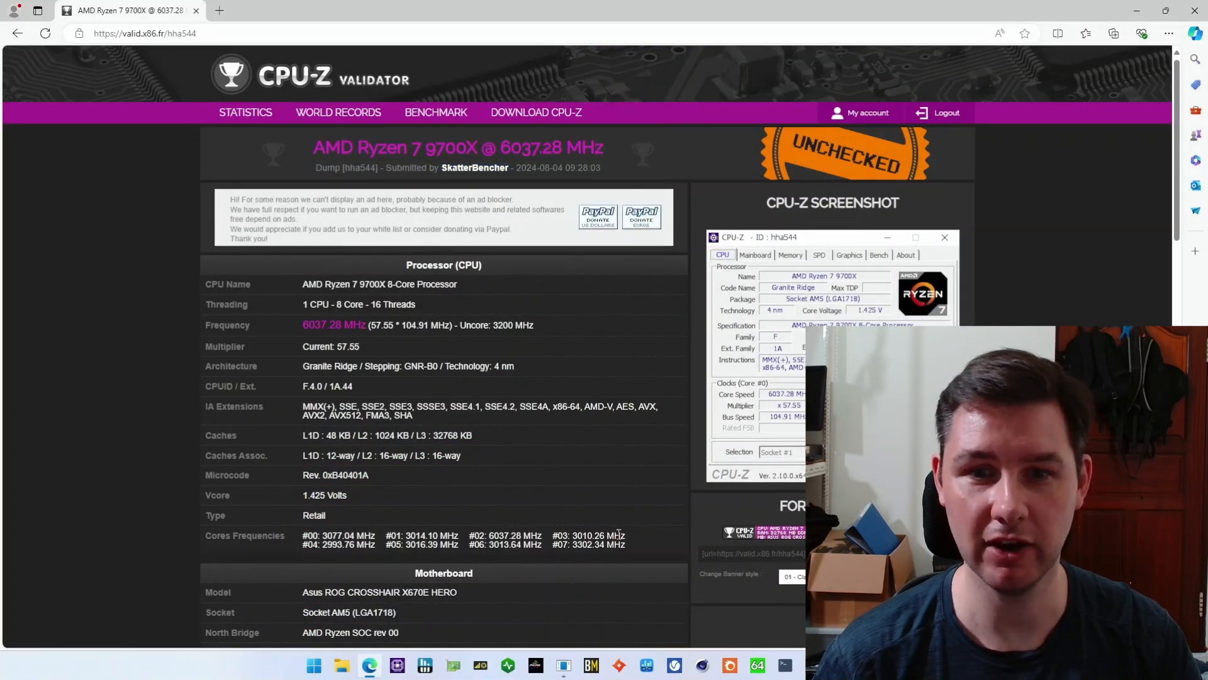
Highlight the 6037.28 MHz result's per-core frequencies, only core 2 at full speed.
{"action": "left_click_drag", "start_coordinate": [304, 535], "coordinate": [625, 543]}
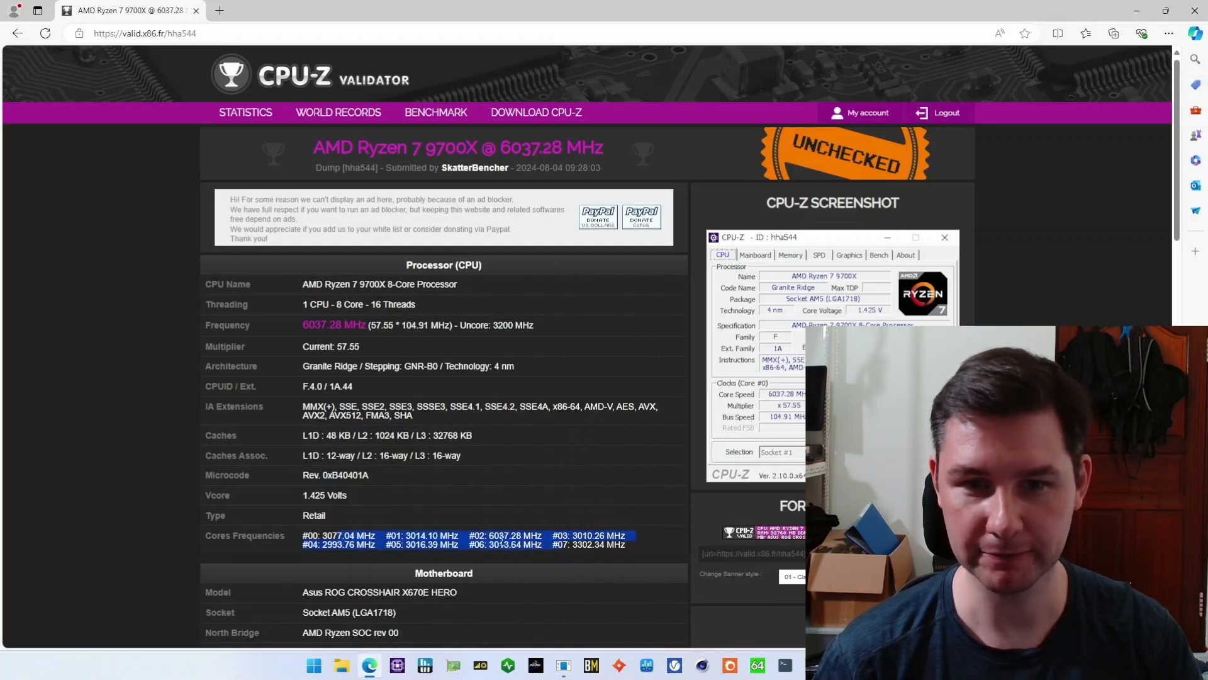
{"action": "right_click", "coordinate": [503, 538]}
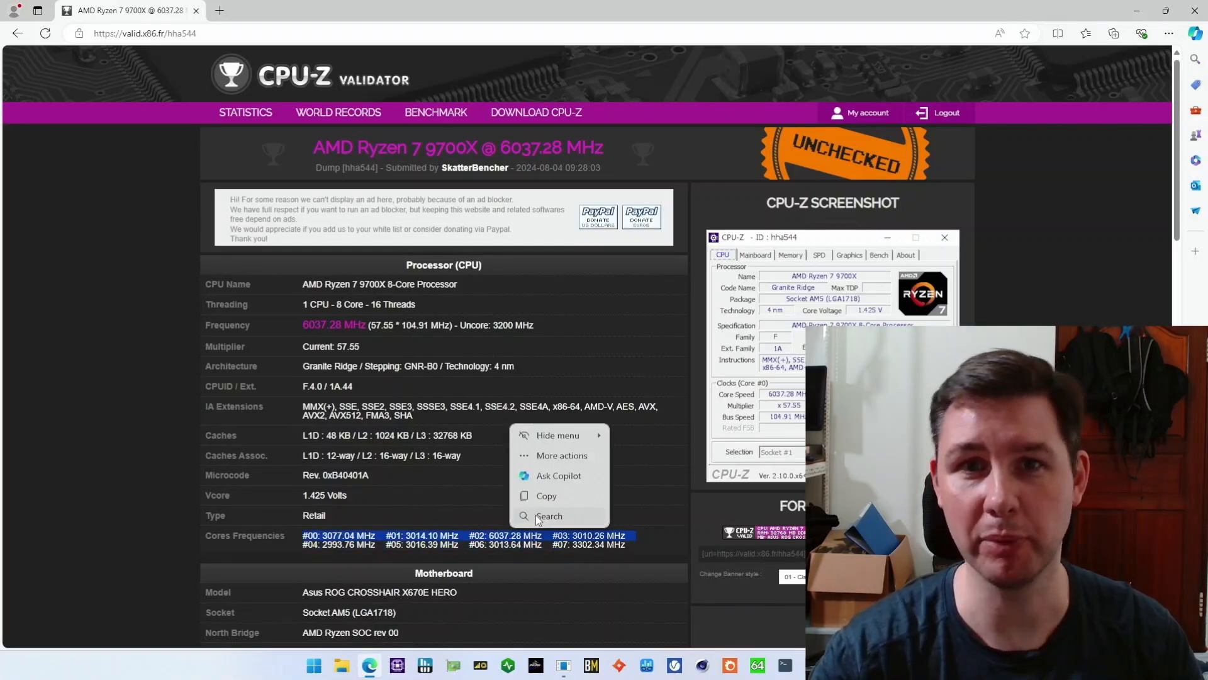
{"action": "left_click", "coordinate": [722, 524]}
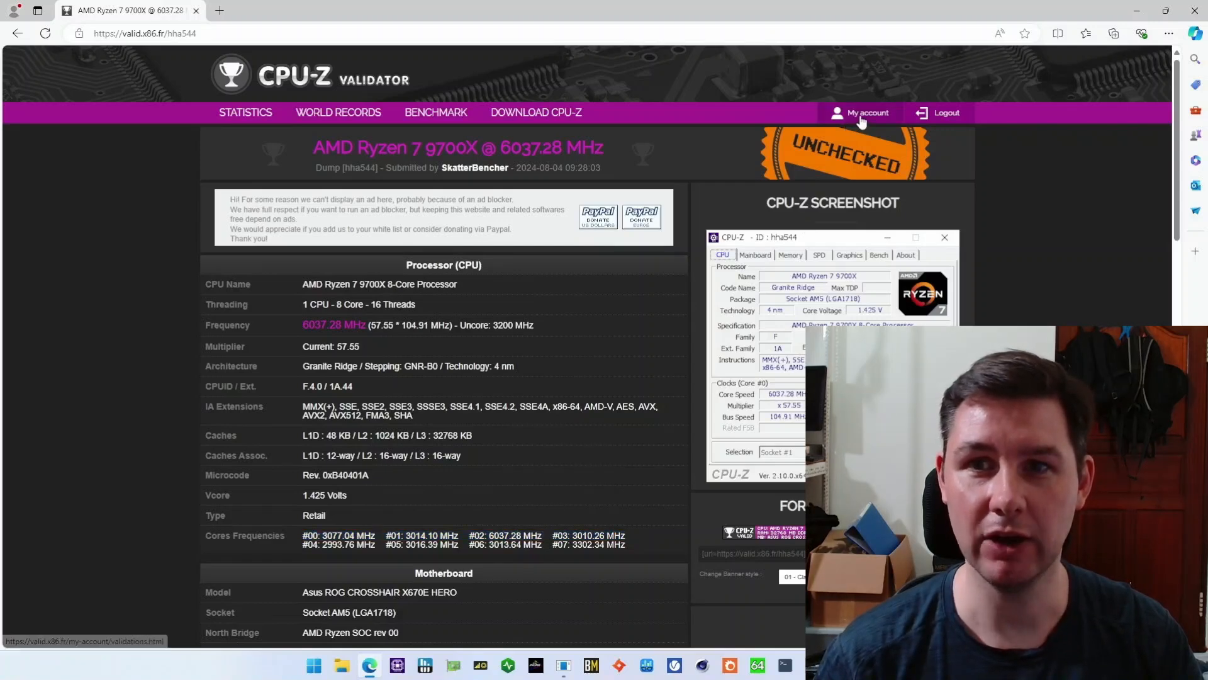
From My account, view the 5880.91 MHz entry's per-core frequencies near 5870 MHz.
{"action": "left_click", "coordinate": [868, 113]}
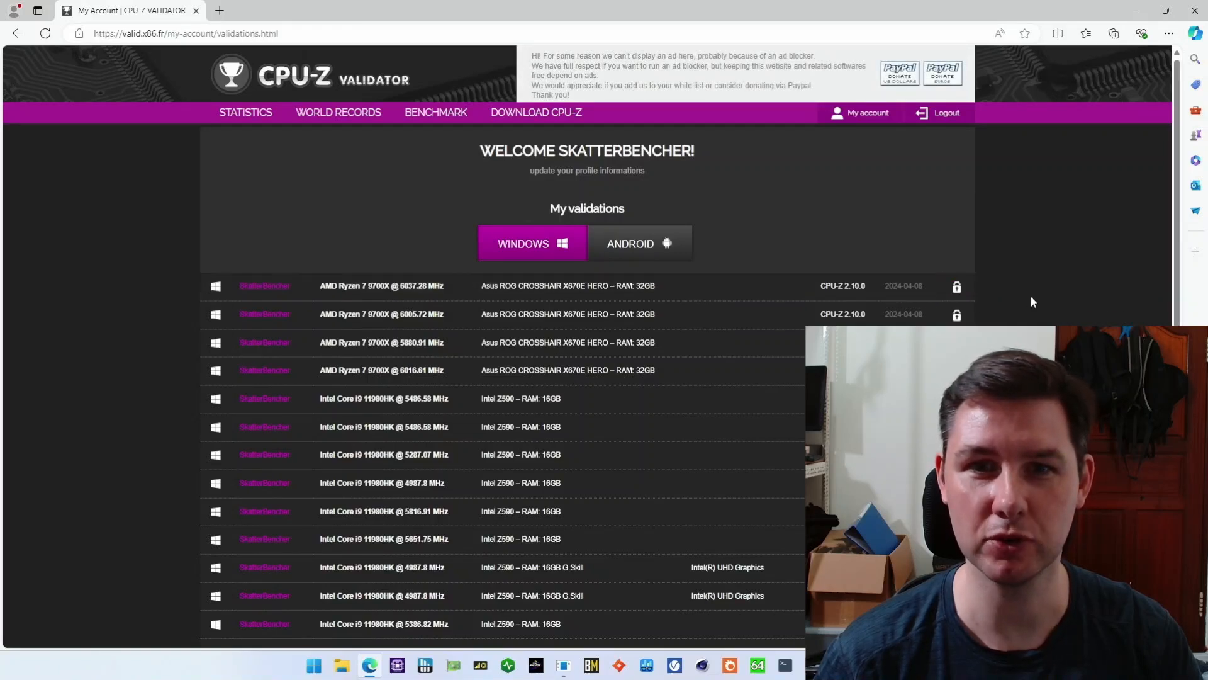
{"action": "mouse_move", "coordinate": [447, 371]}
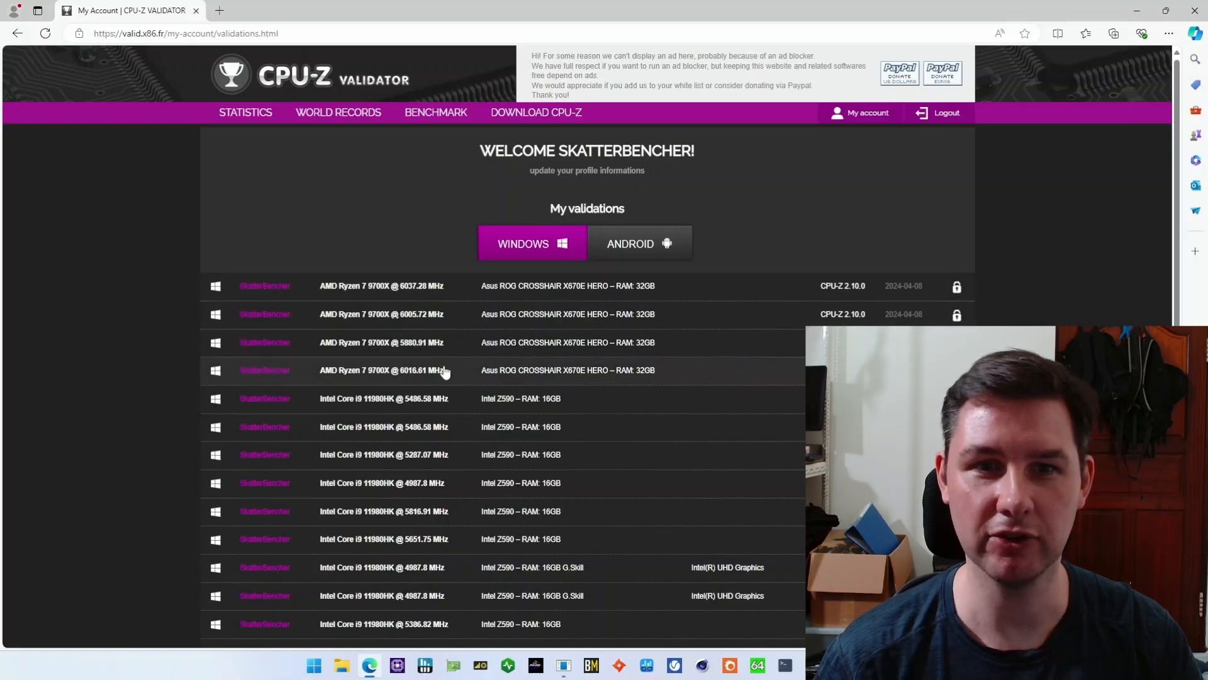
{"action": "mouse_move", "coordinate": [433, 340]}
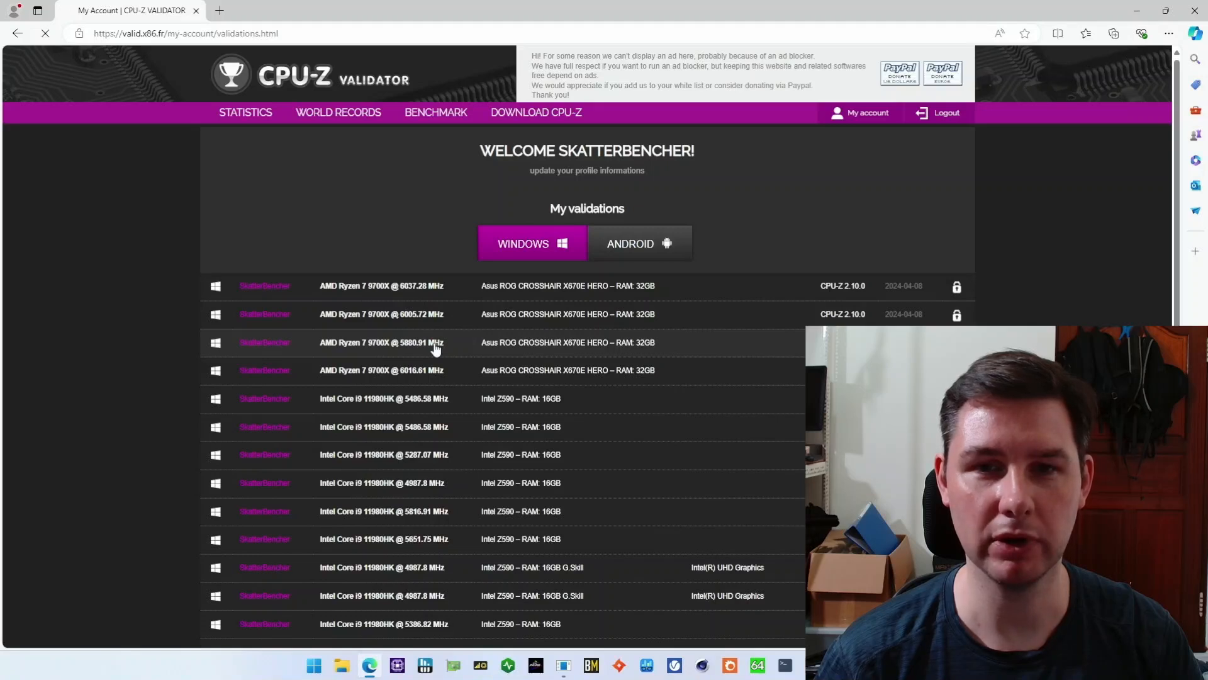
{"action": "left_click", "coordinate": [380, 342]}
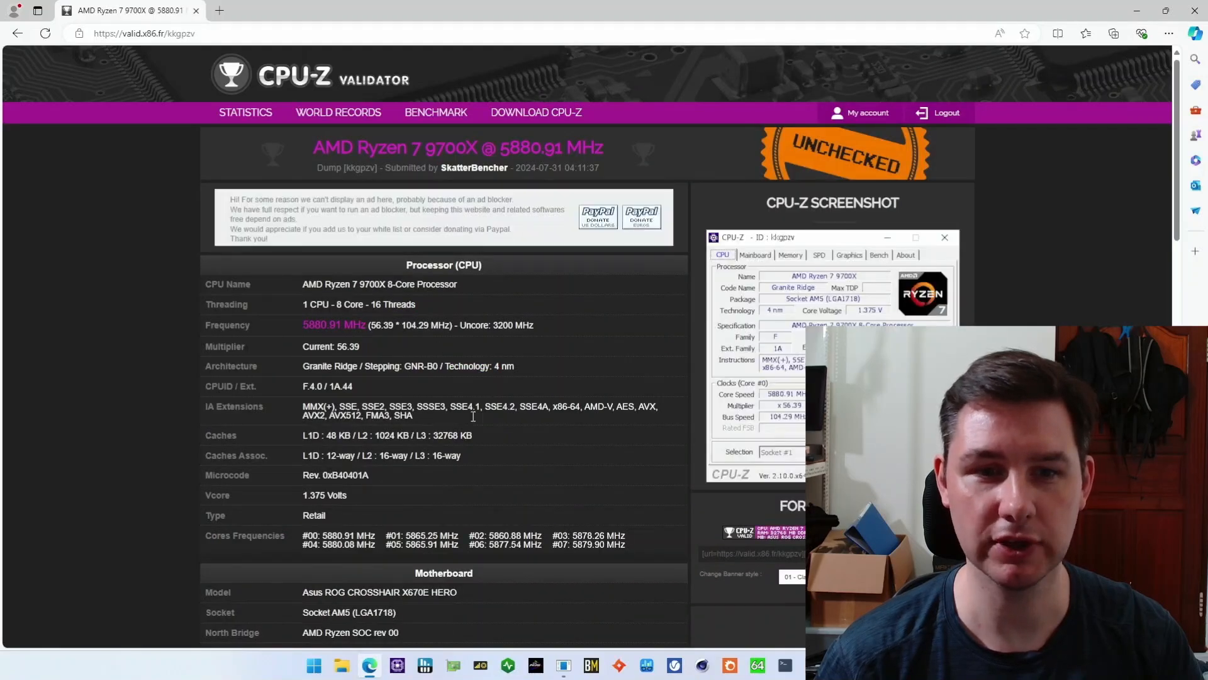
{"action": "left_click_drag", "start_coordinate": [302, 535], "coordinate": [631, 543]}
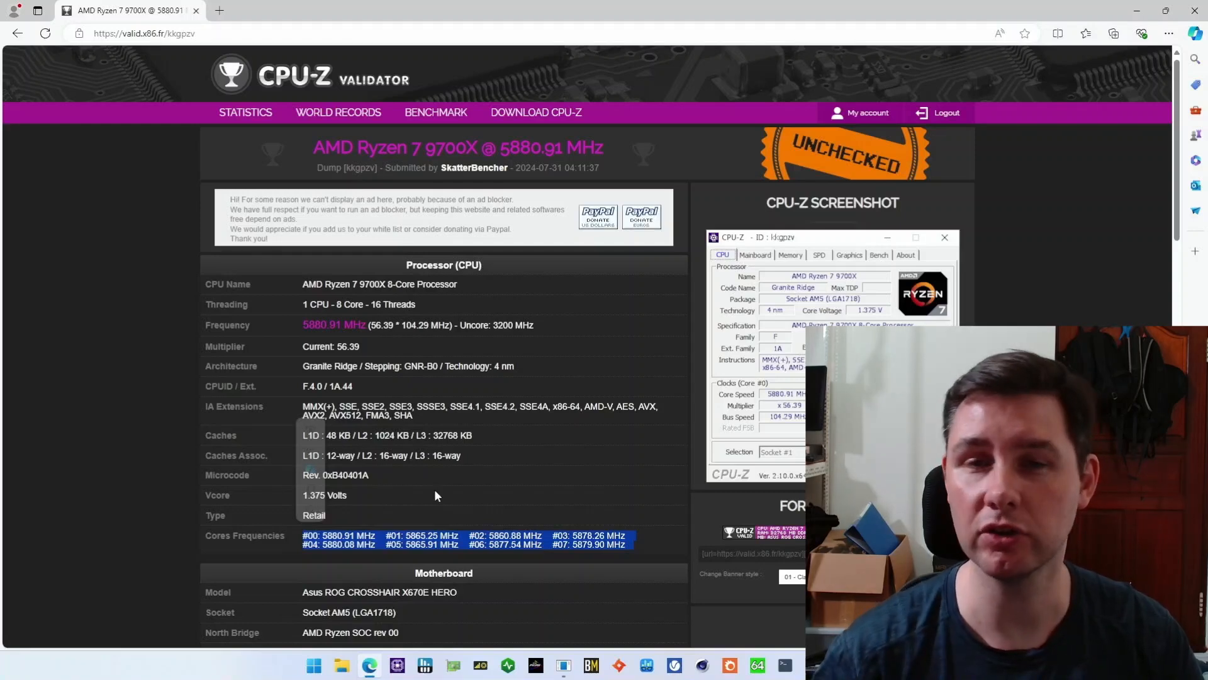
Return to the My account validations list.
{"action": "left_click", "coordinate": [869, 113]}
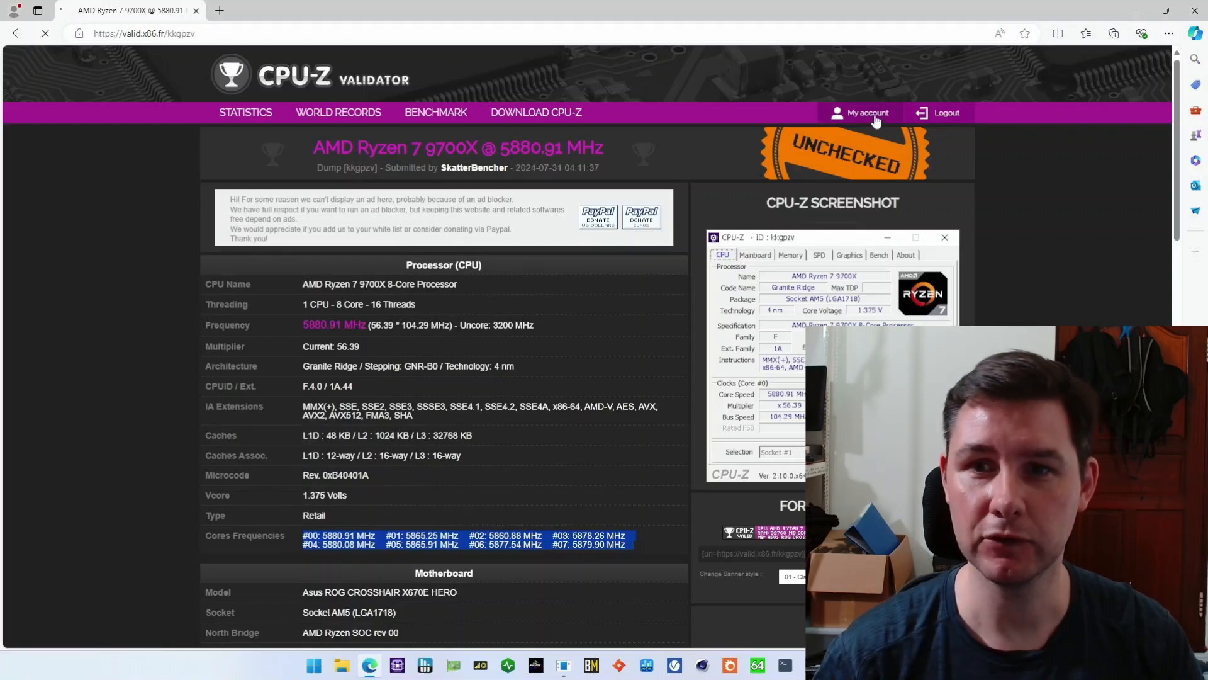
{"action": "left_click", "coordinate": [868, 113]}
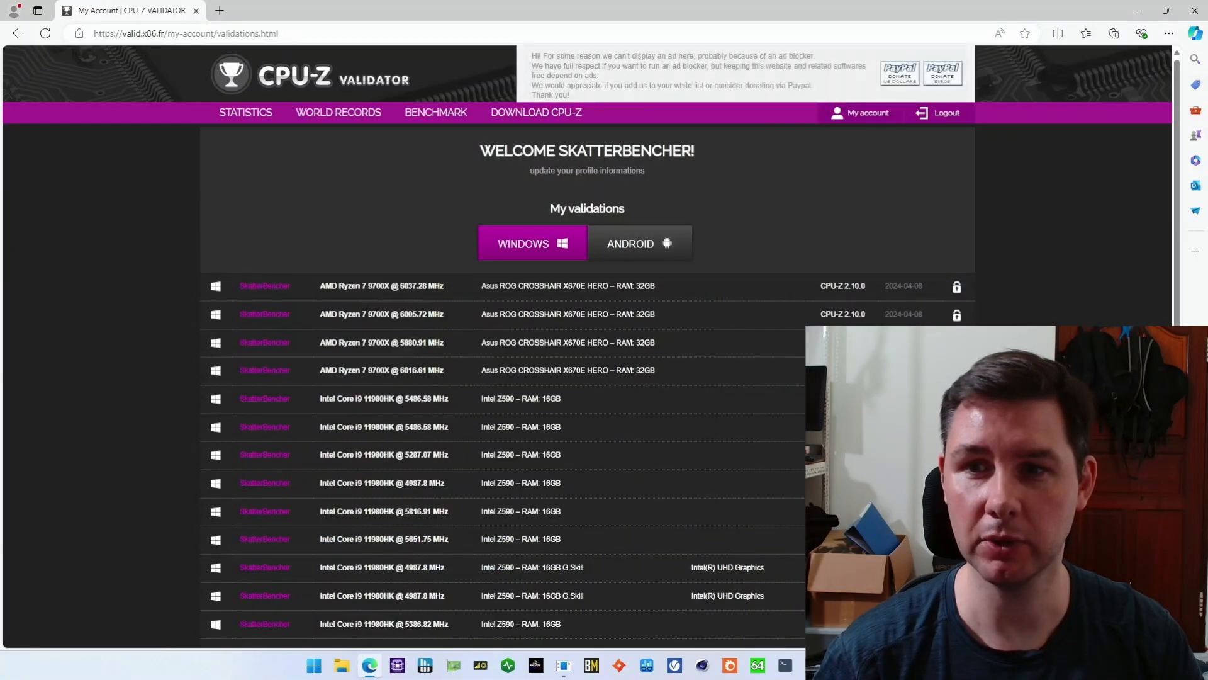